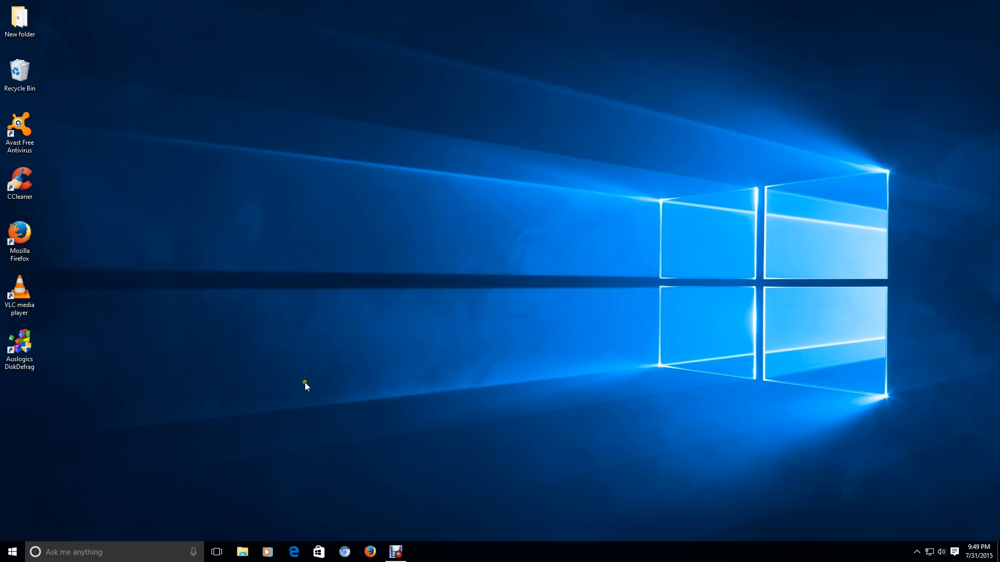
Step: Bring up the Start menu with the alphabetical All apps list beside the tiles
{"action": "left_click", "coordinate": [10, 549]}
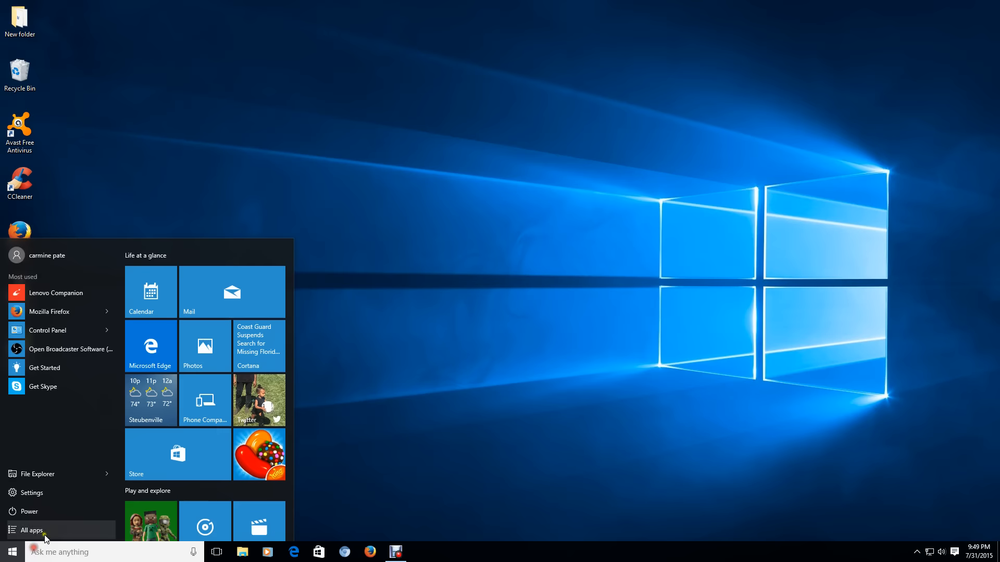
{"action": "left_click", "coordinate": [29, 530]}
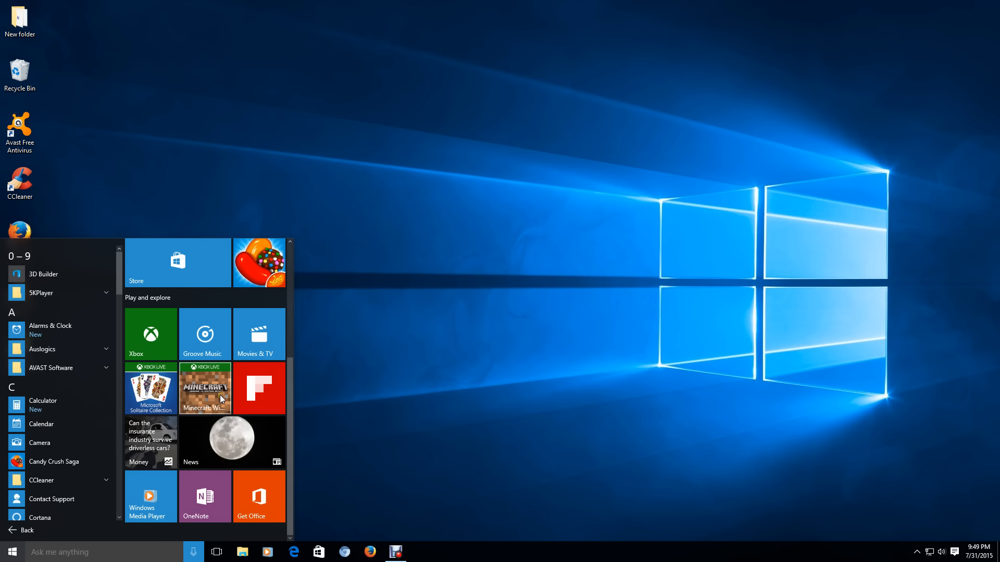
{"action": "mouse_move", "coordinate": [218, 391]}
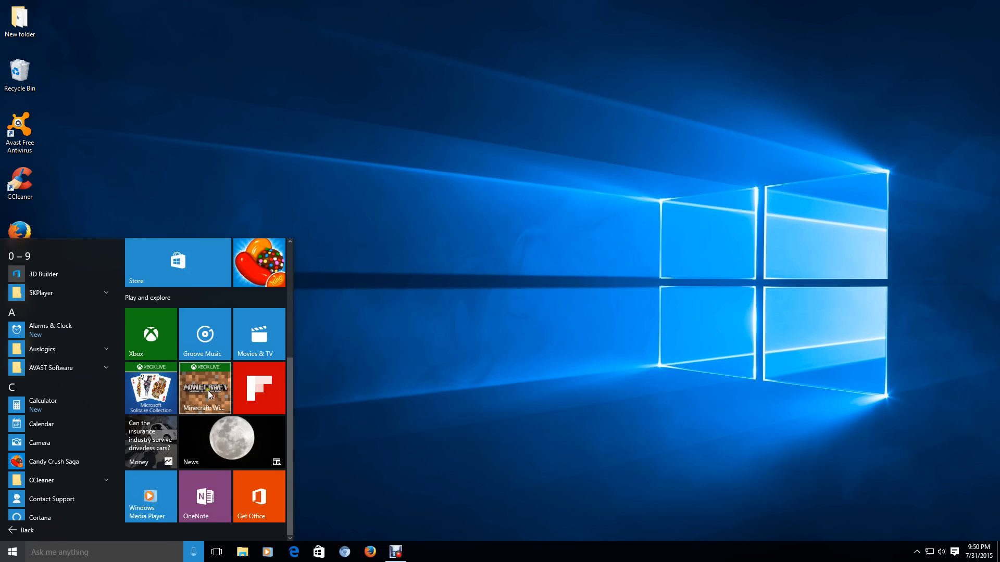
{"action": "mouse_move", "coordinate": [64, 472]}
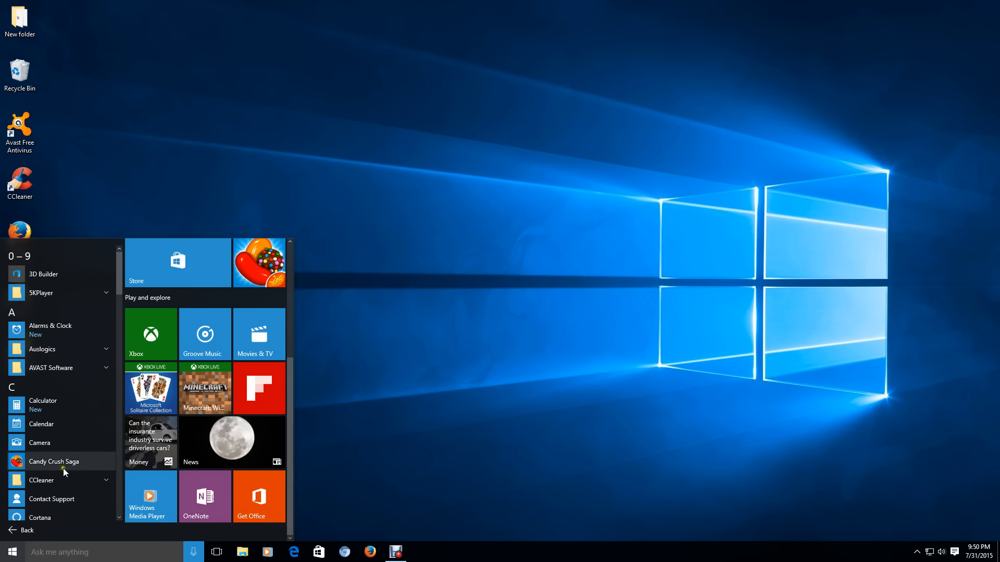
{"action": "mouse_move", "coordinate": [54, 444]}
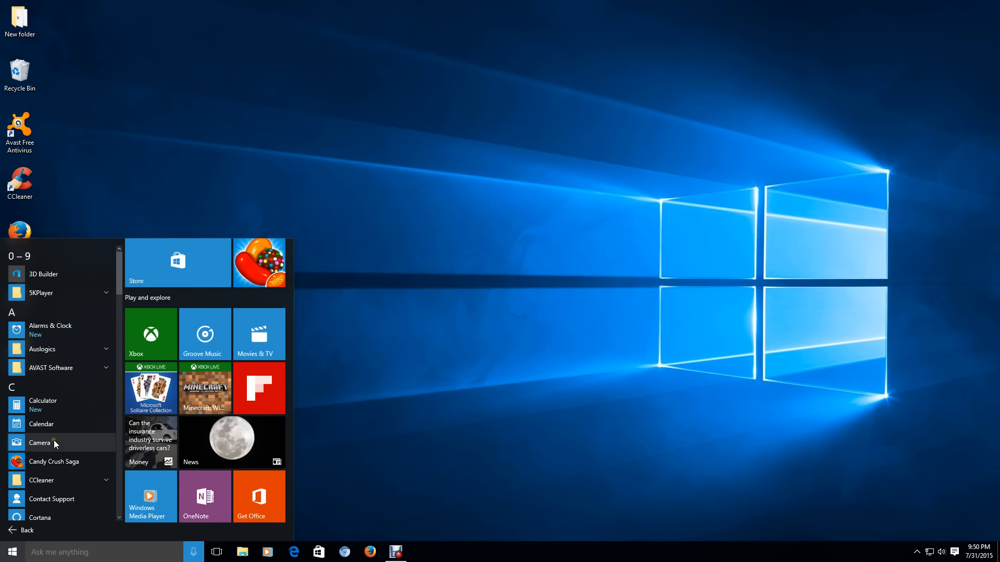
{"action": "mouse_move", "coordinate": [148, 496]}
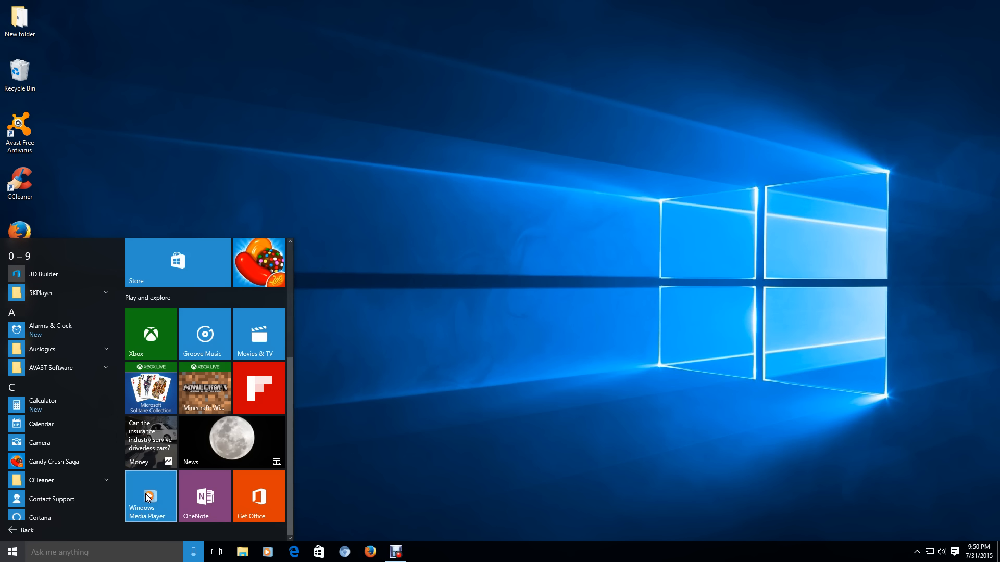
{"action": "mouse_move", "coordinate": [264, 552]}
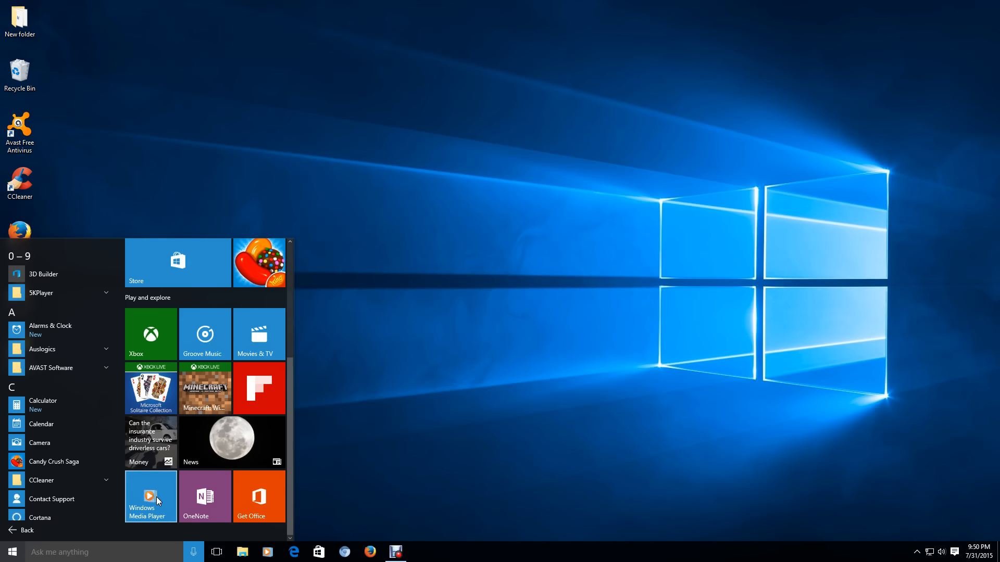
Step: Remove the Windows Media Player tile via Unpin from Start
{"action": "right_click", "coordinate": [156, 501]}
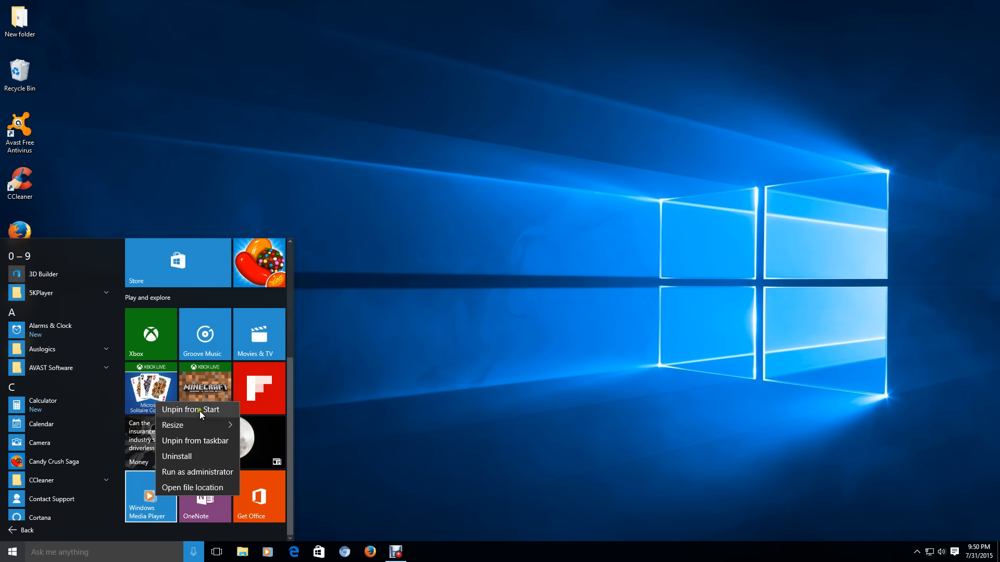
{"action": "left_click", "coordinate": [190, 409]}
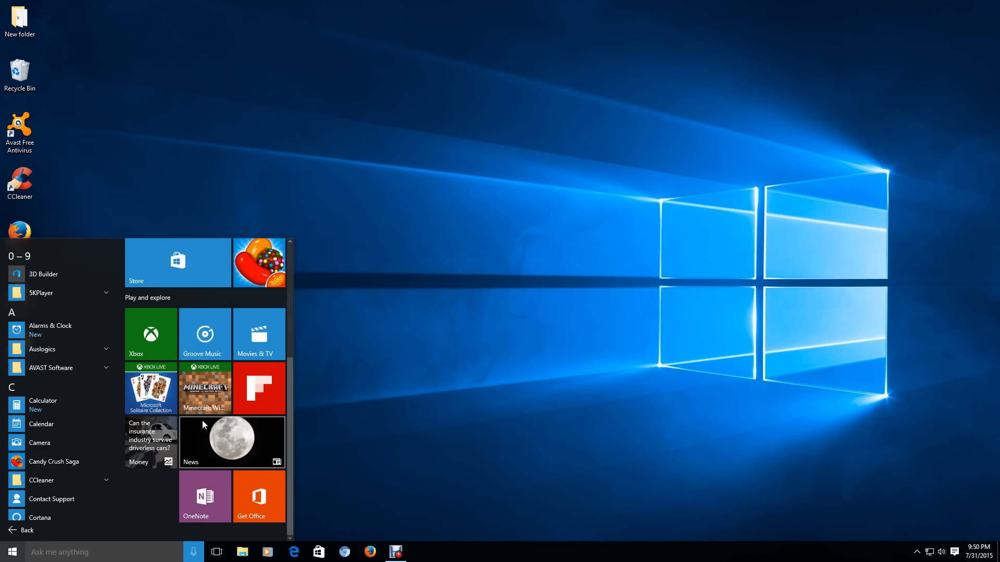
{"action": "mouse_move", "coordinate": [221, 403]}
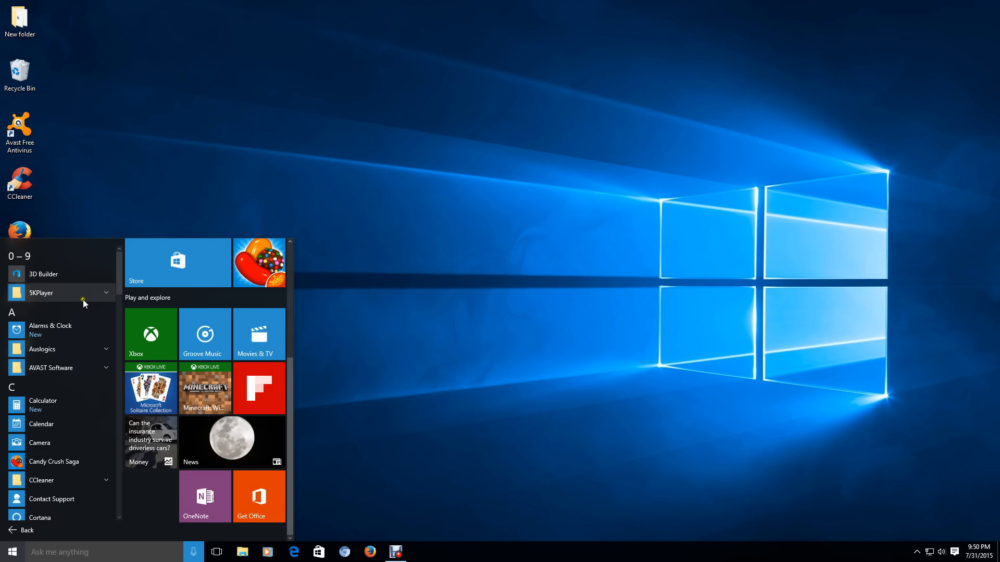
{"action": "mouse_move", "coordinate": [67, 433]}
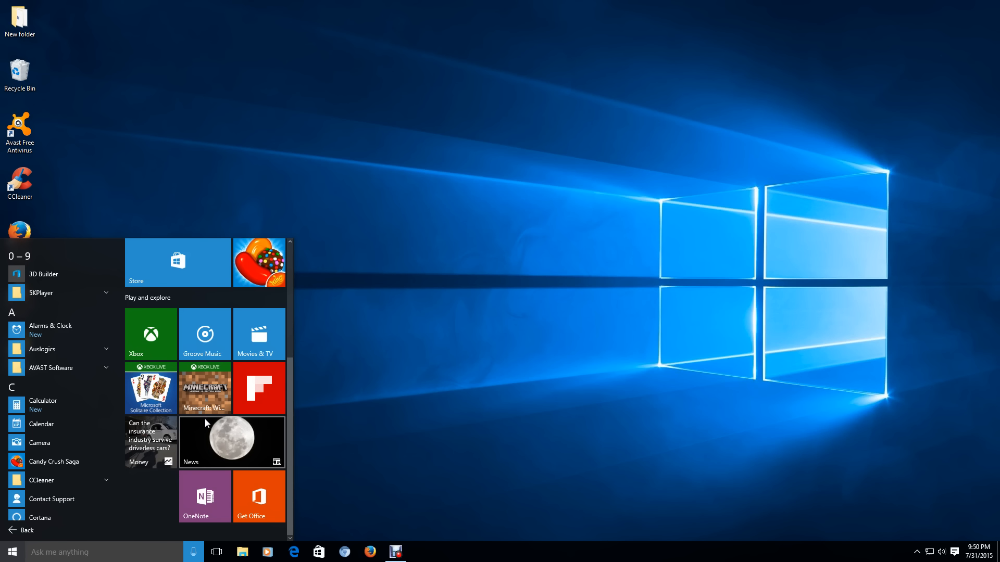
{"action": "mouse_move", "coordinate": [454, 376]}
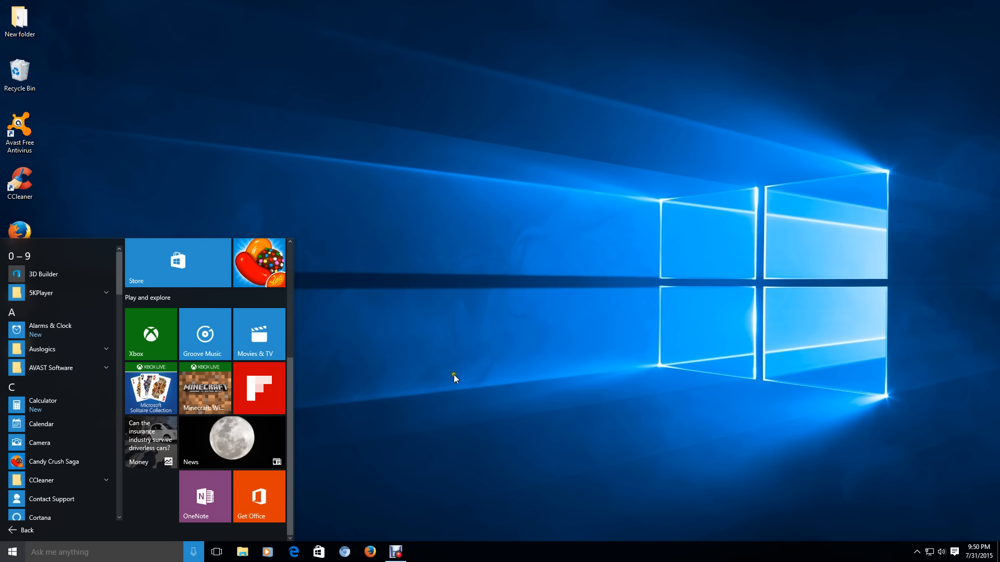
{"action": "mouse_move", "coordinate": [466, 376]}
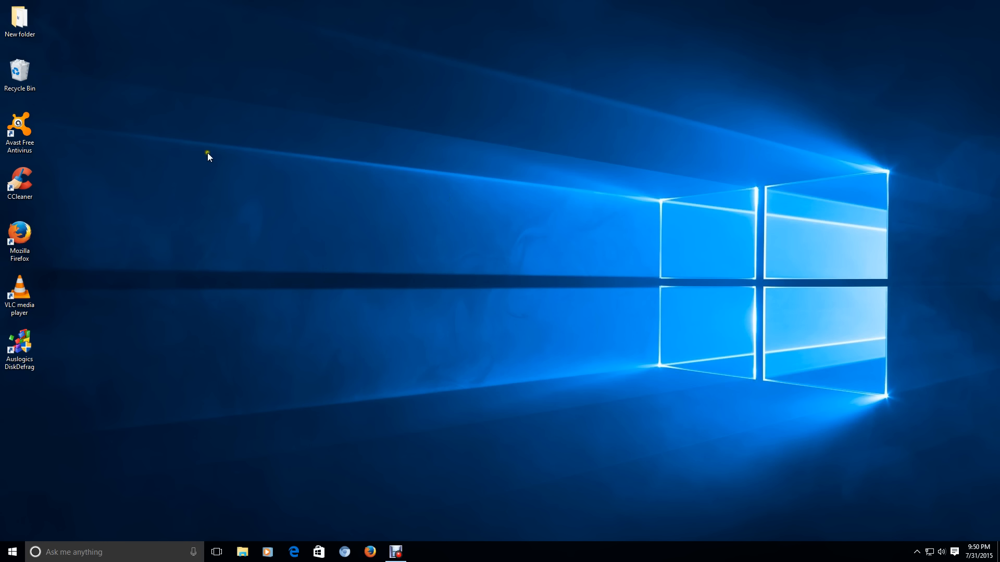
Step: Dismiss the Start menu, leaving the desktop with its icons showing
{"action": "left_click", "coordinate": [20, 179]}
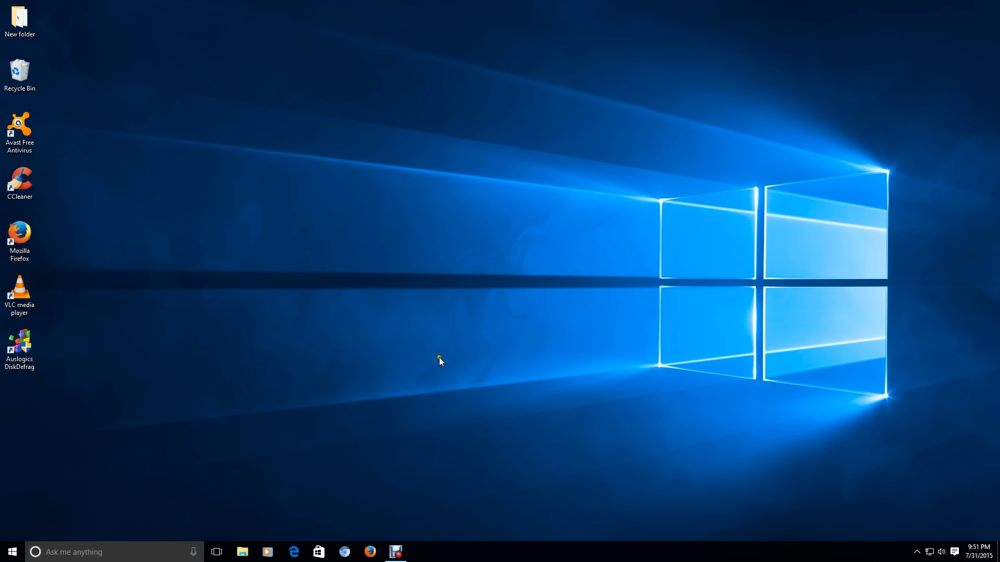
{"action": "mouse_move", "coordinate": [560, 251]}
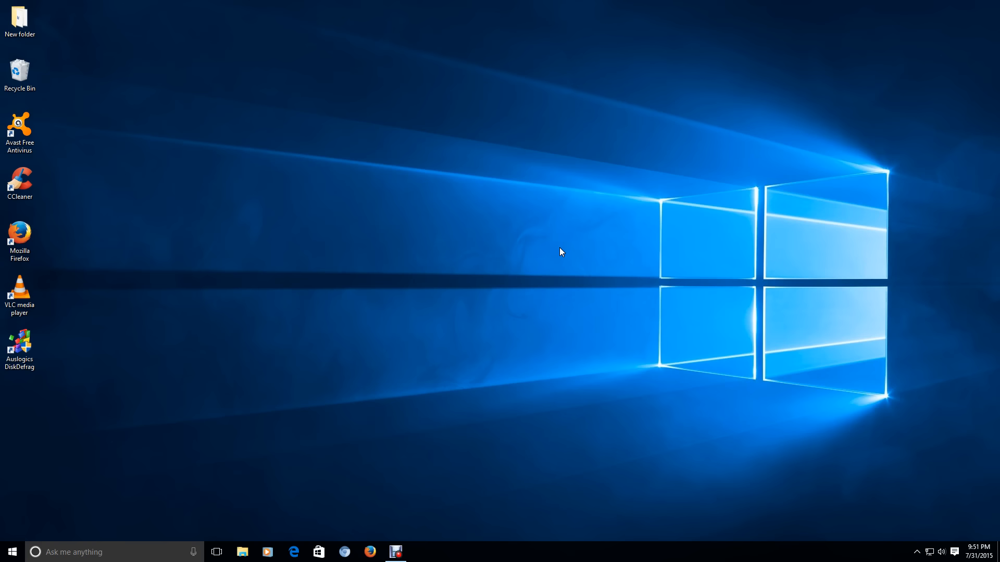
{"action": "right_click", "coordinate": [466, 150]}
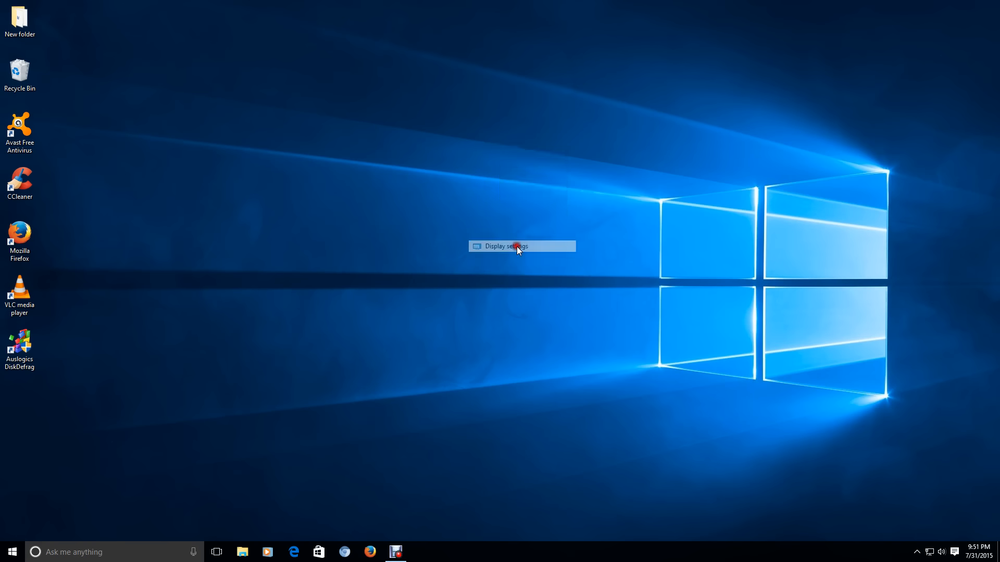
{"action": "left_click", "coordinate": [515, 246]}
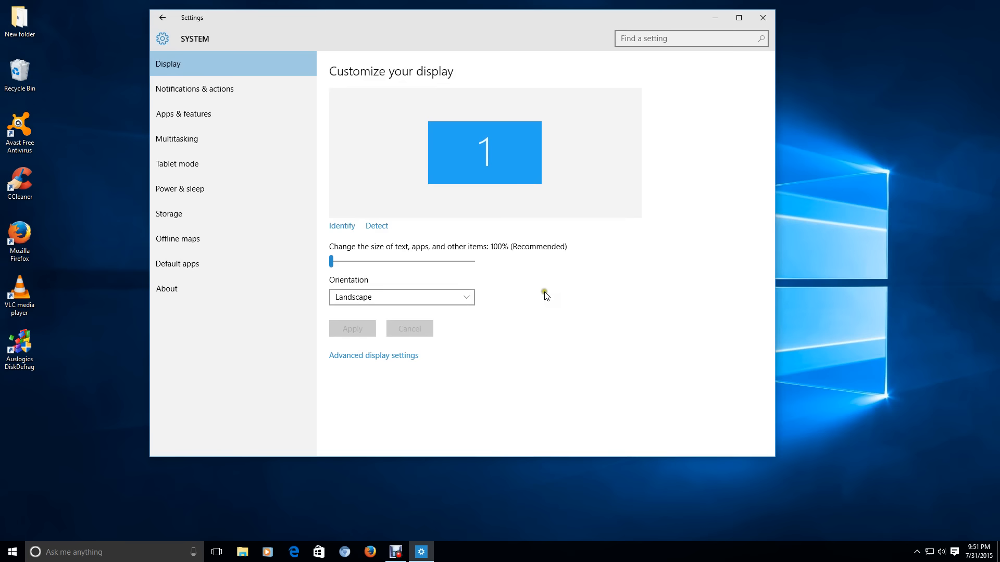
{"action": "mouse_move", "coordinate": [407, 359]}
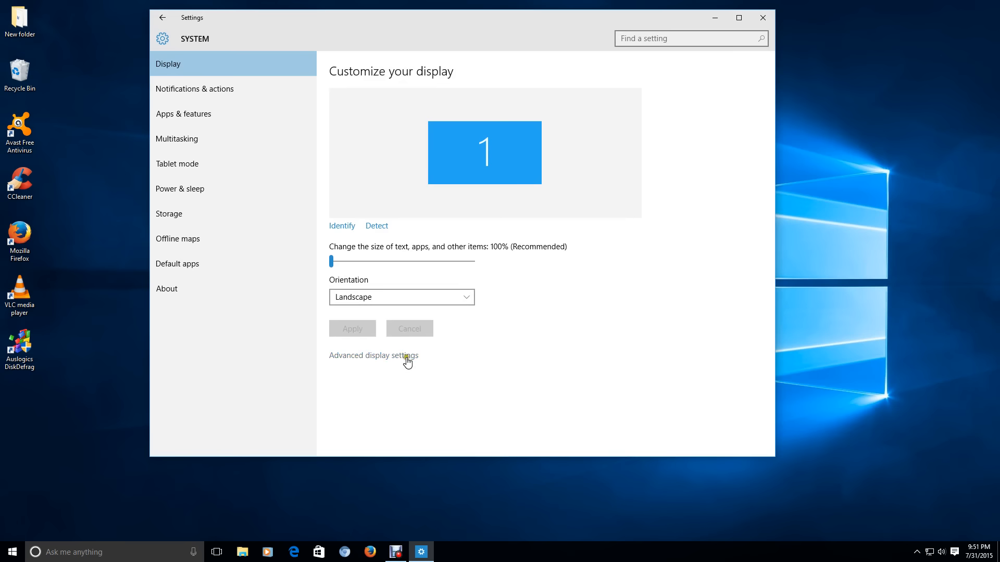
{"action": "left_click", "coordinate": [373, 356]}
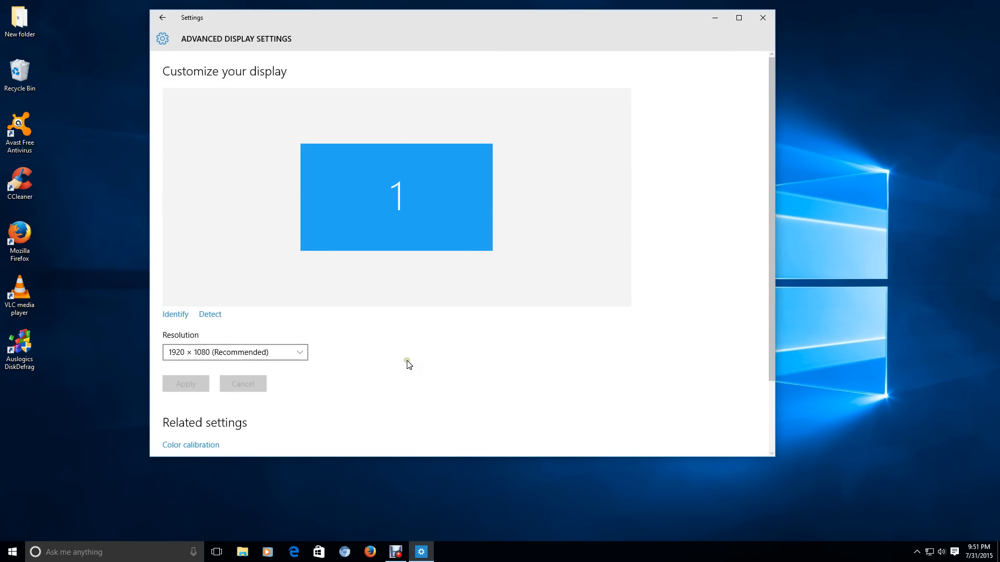
{"action": "mouse_move", "coordinate": [406, 367]}
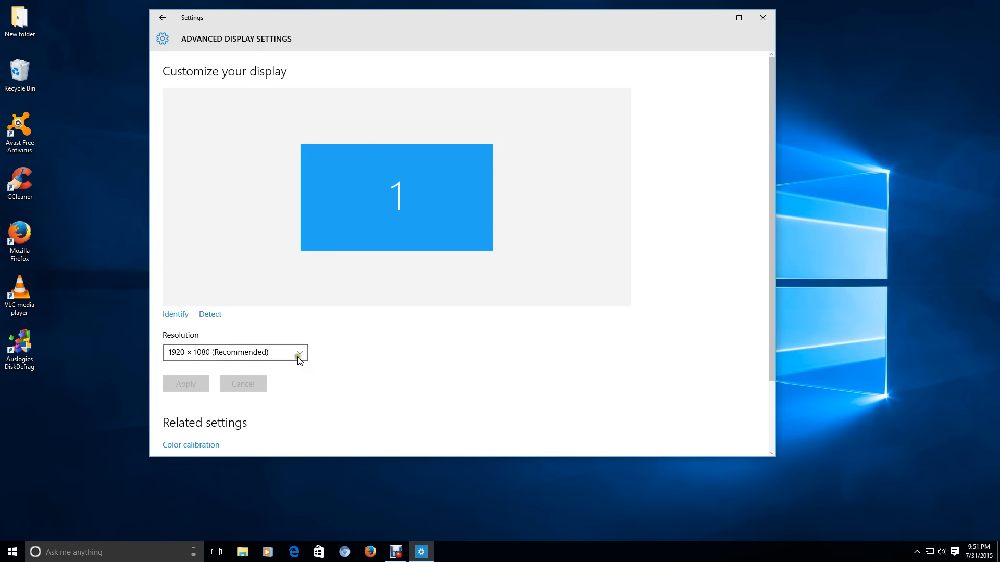
{"action": "mouse_move", "coordinate": [179, 356]}
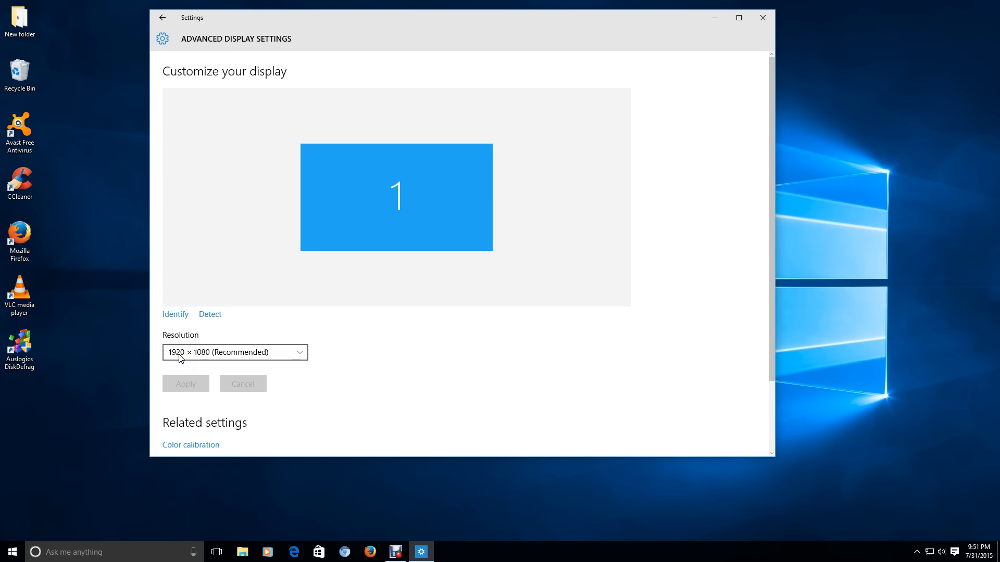
{"action": "mouse_move", "coordinate": [515, 399]}
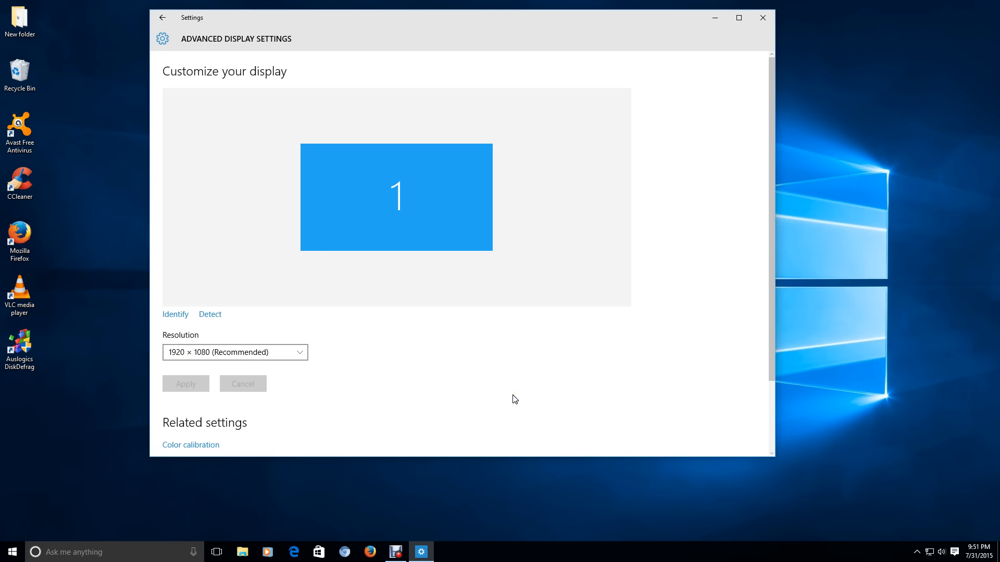
{"action": "mouse_move", "coordinate": [690, 55]}
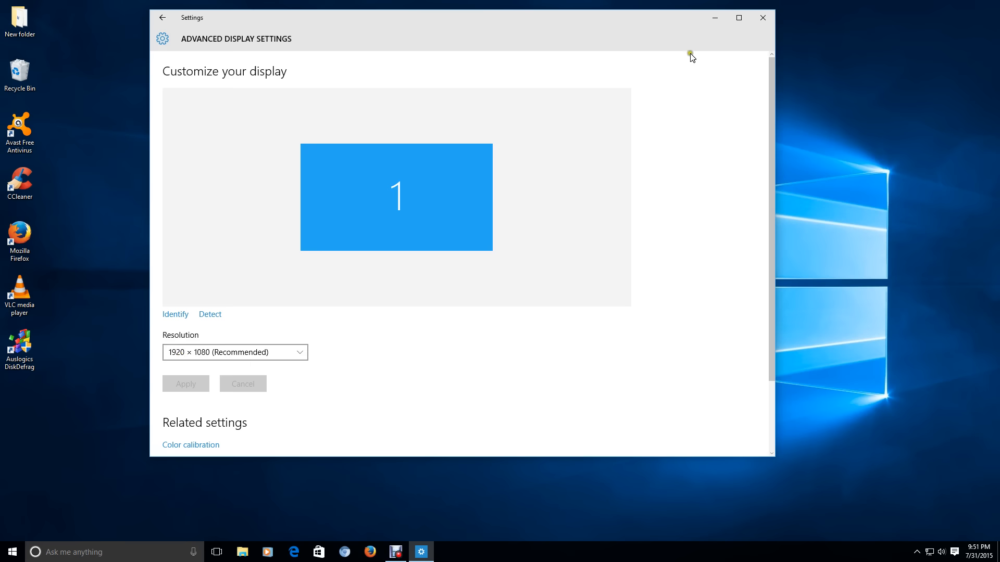
{"action": "left_click", "coordinate": [762, 17]}
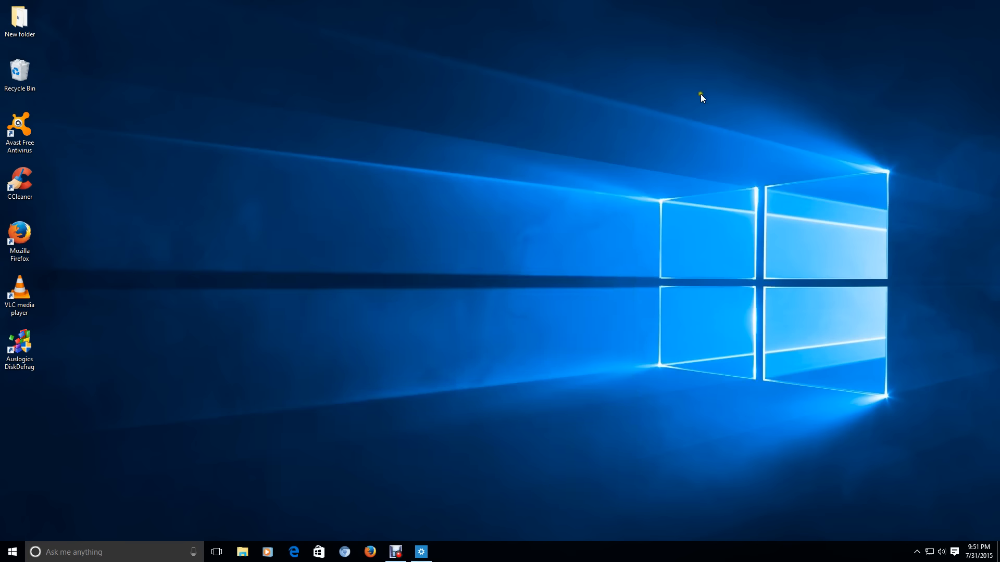
{"action": "mouse_move", "coordinate": [298, 292]}
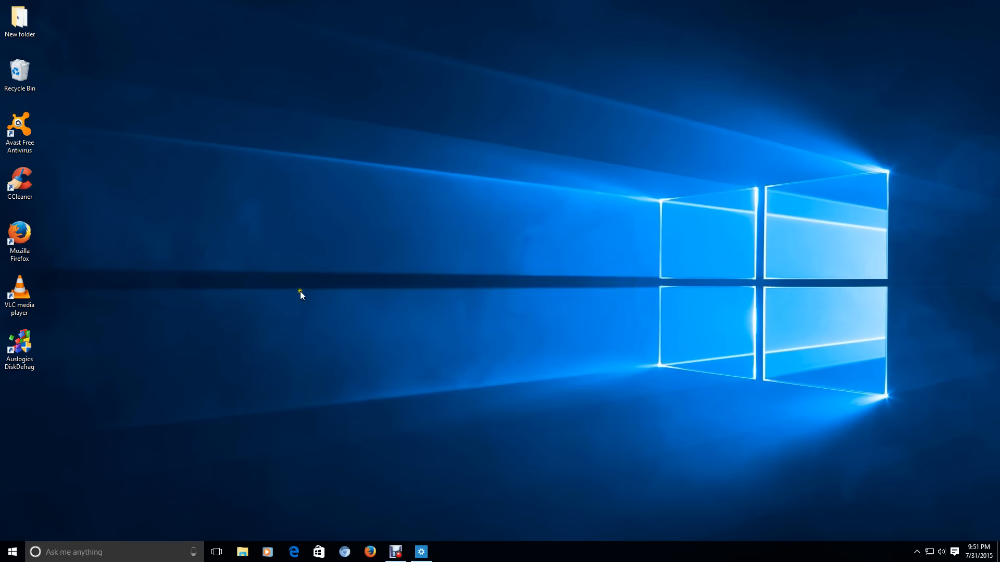
{"action": "mouse_move", "coordinate": [431, 5]}
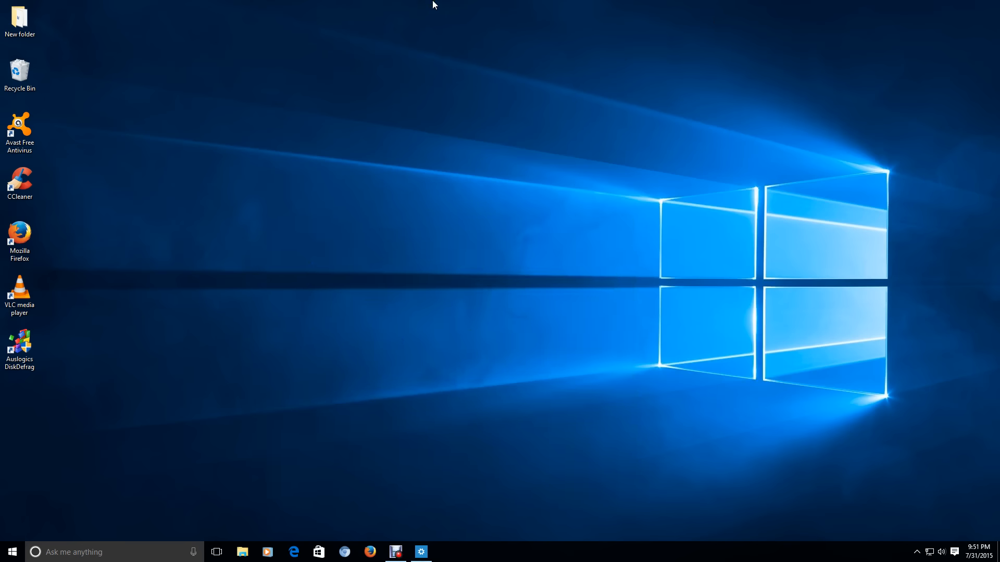
{"action": "mouse_move", "coordinate": [912, 439]}
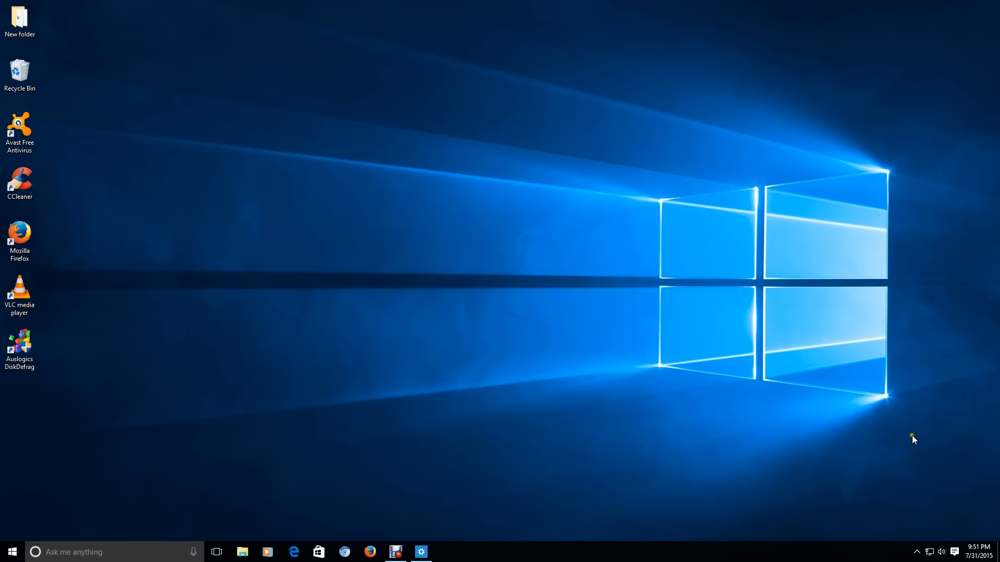
{"action": "mouse_move", "coordinate": [692, 4]}
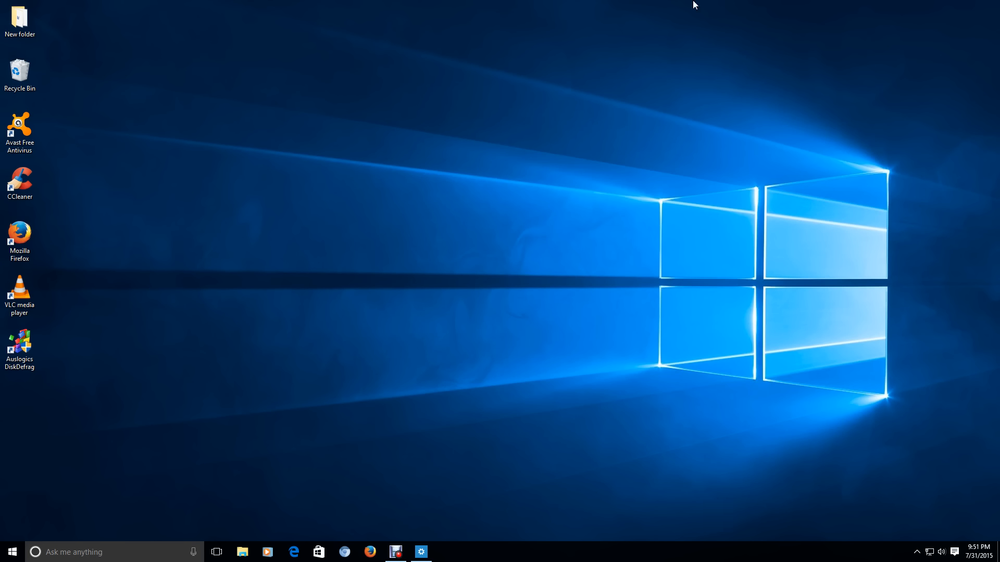
{"action": "mouse_move", "coordinate": [607, 5]}
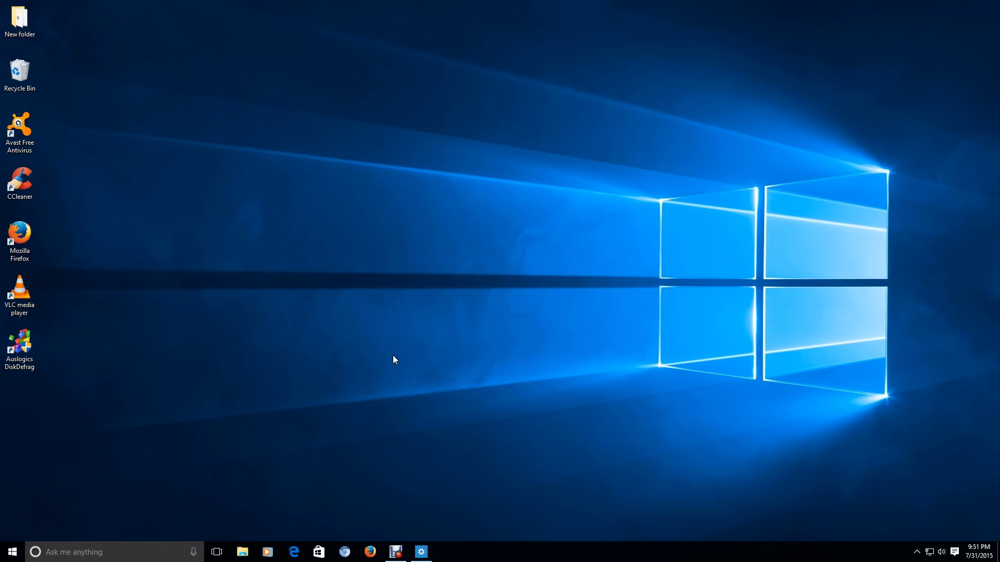
{"action": "mouse_move", "coordinate": [468, 263]}
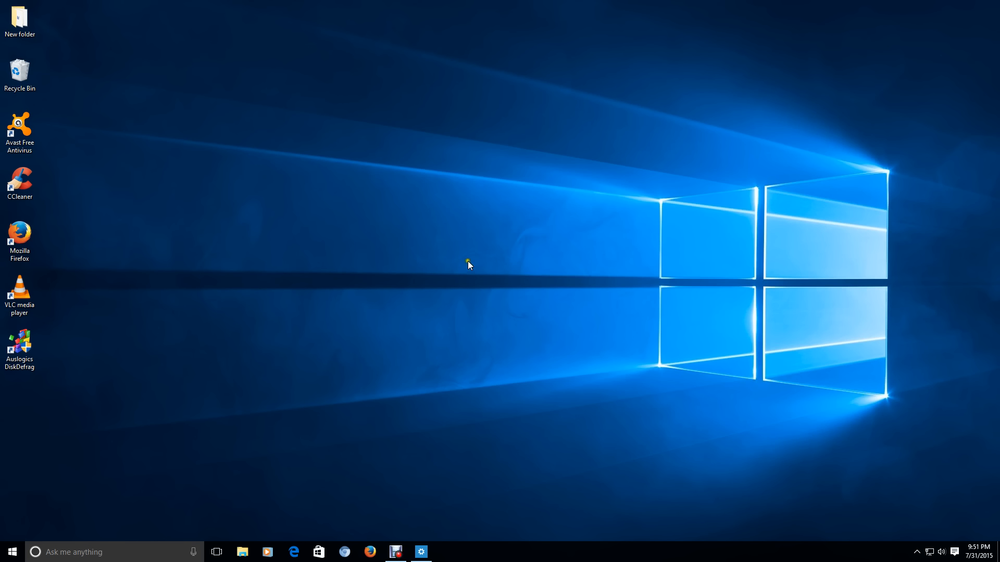
{"action": "mouse_move", "coordinate": [464, 270]}
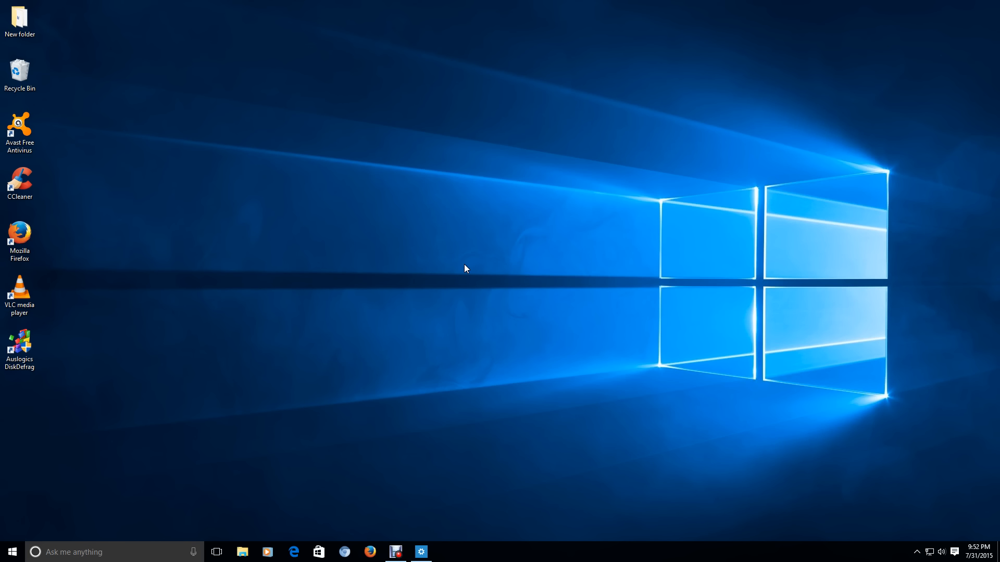
{"action": "mouse_move", "coordinate": [336, 5]}
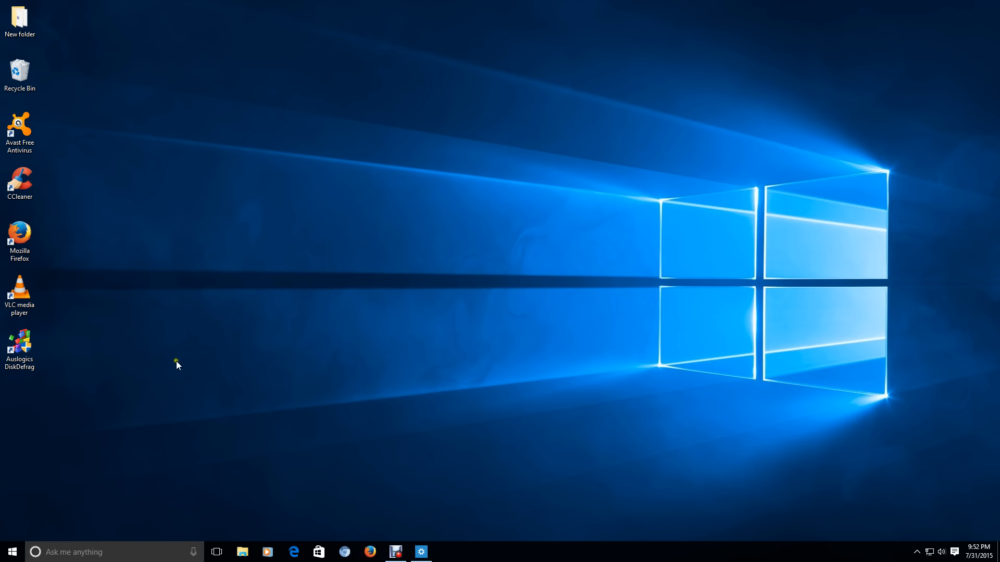
{"action": "mouse_move", "coordinate": [492, 371]}
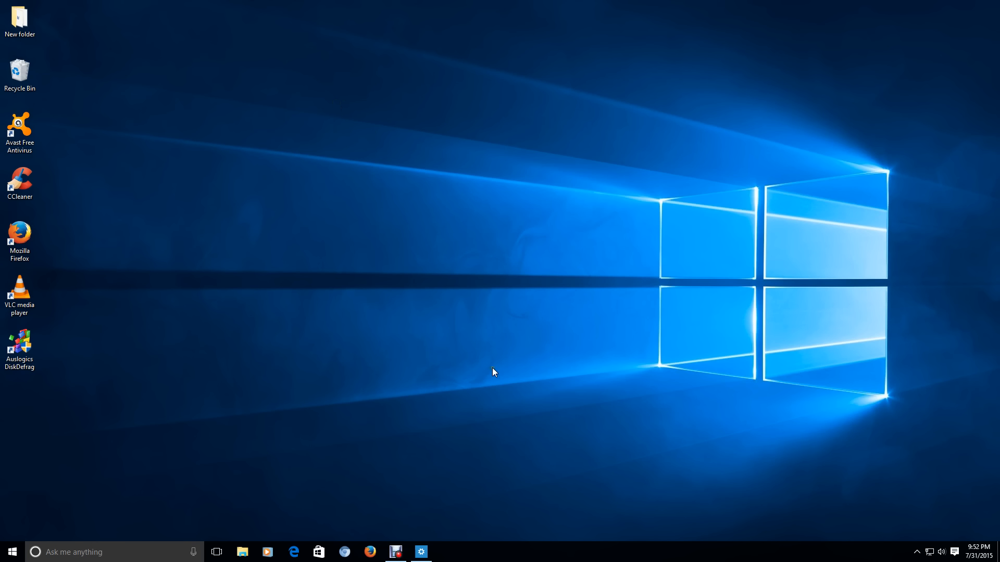
{"action": "mouse_move", "coordinate": [987, 548]}
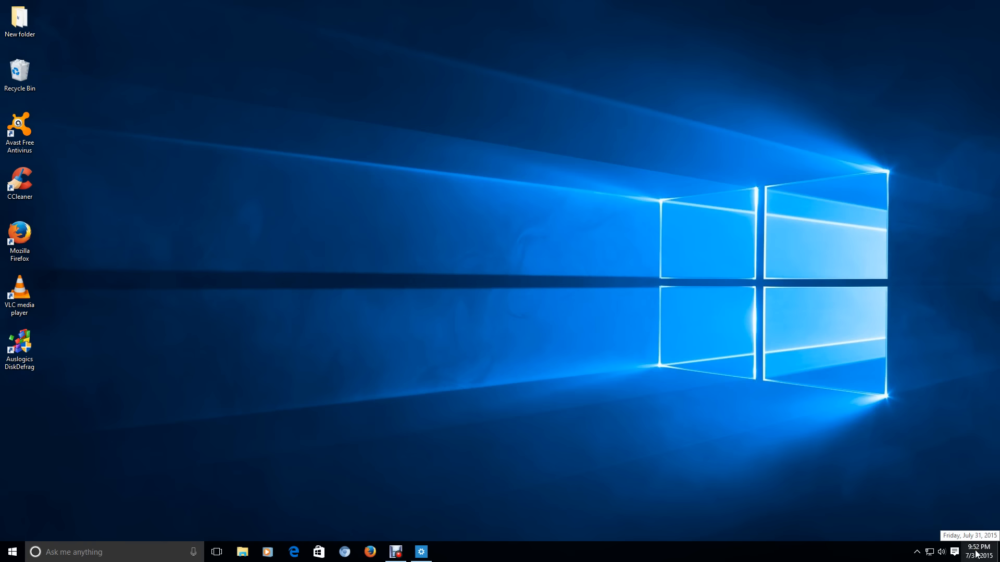
{"action": "left_click", "coordinate": [983, 552]}
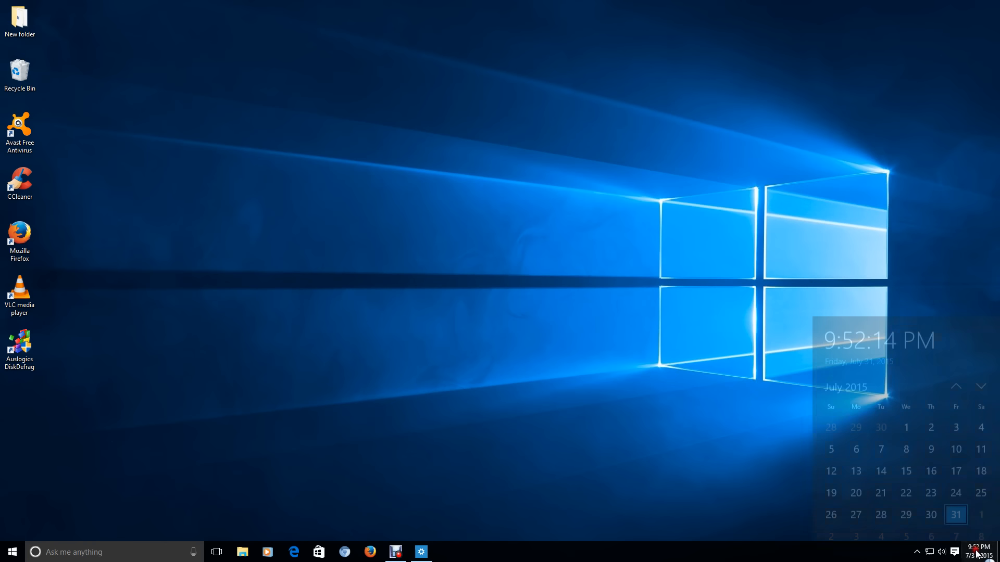
{"action": "left_click", "coordinate": [979, 552]}
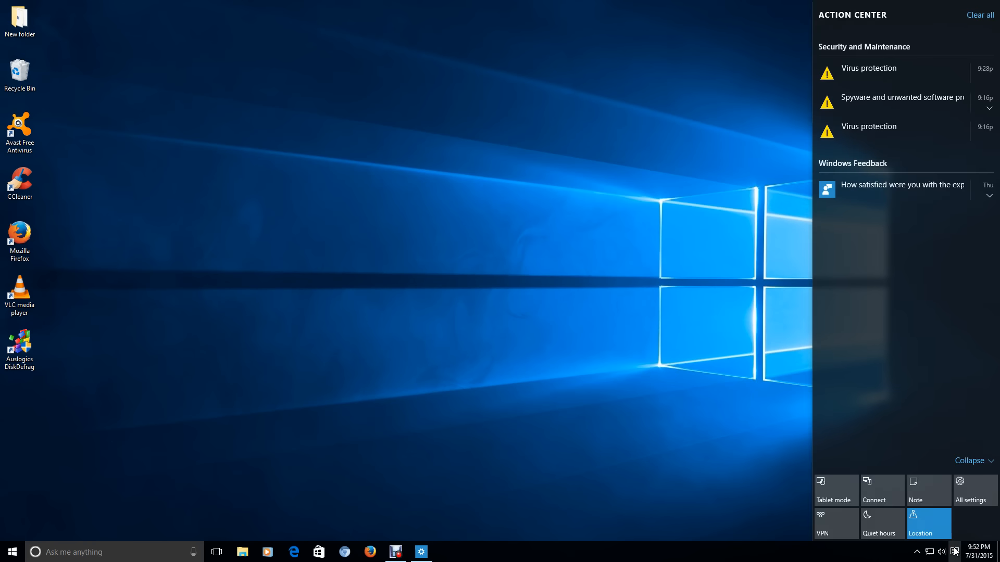
{"action": "mouse_move", "coordinate": [913, 279]}
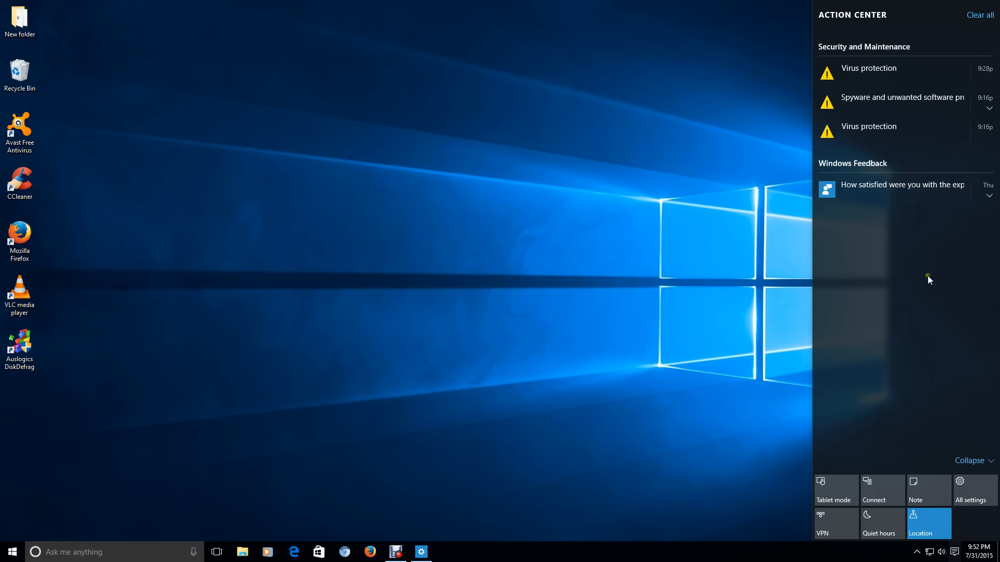
{"action": "mouse_move", "coordinate": [931, 283]}
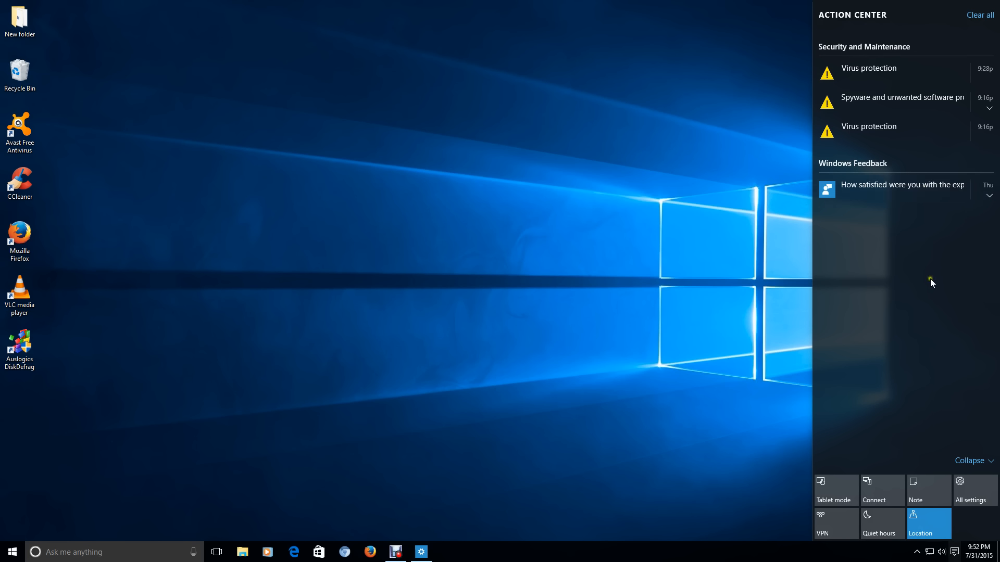
{"action": "mouse_move", "coordinate": [940, 458]}
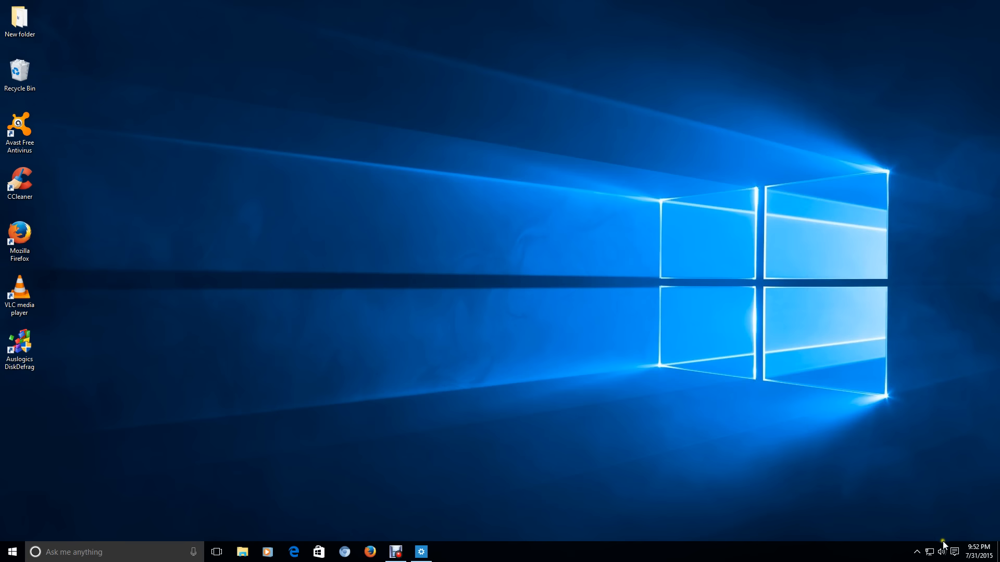
{"action": "left_click", "coordinate": [935, 550]}
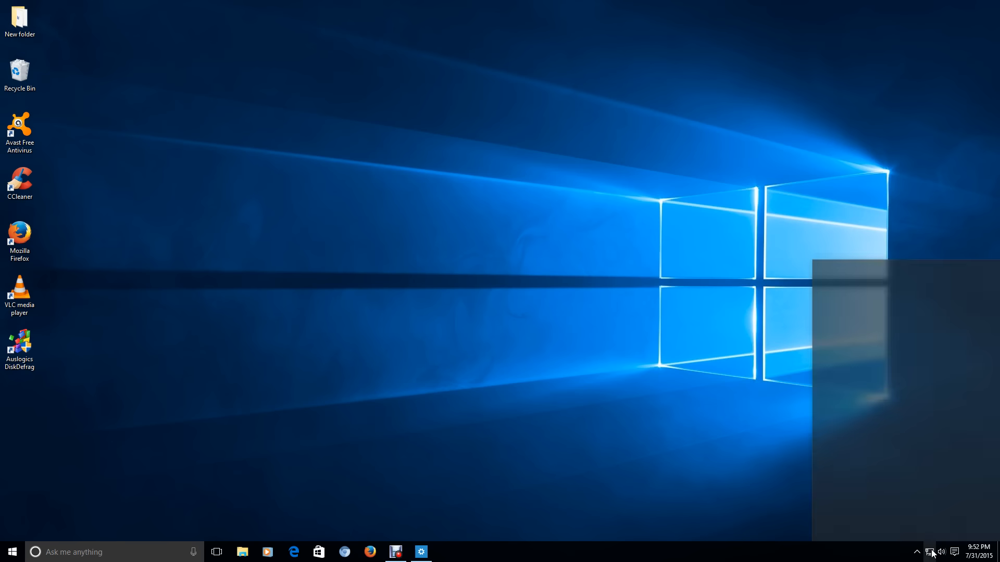
{"action": "left_click", "coordinate": [919, 550]}
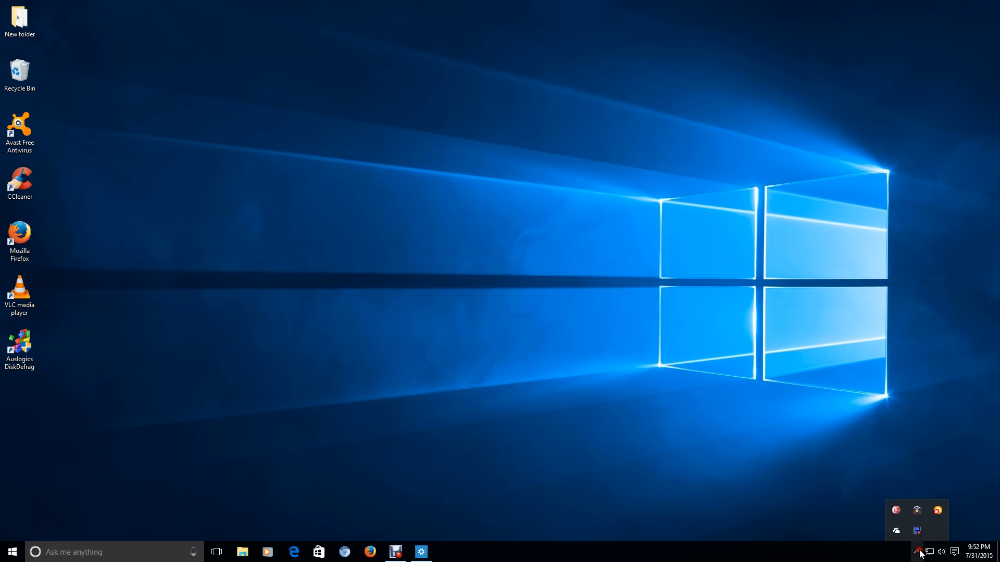
{"action": "left_click", "coordinate": [920, 552]}
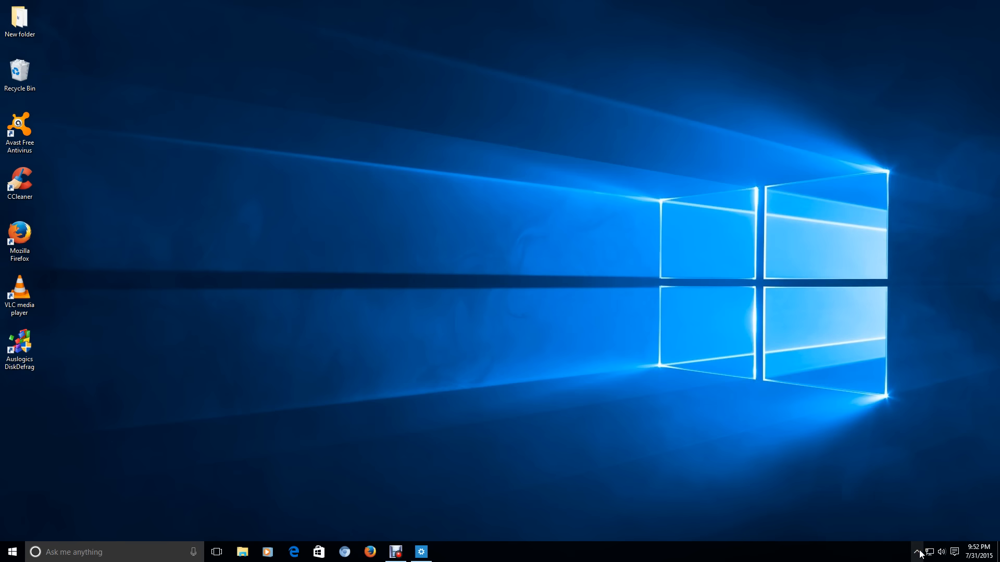
{"action": "right_click", "coordinate": [700, 559]}
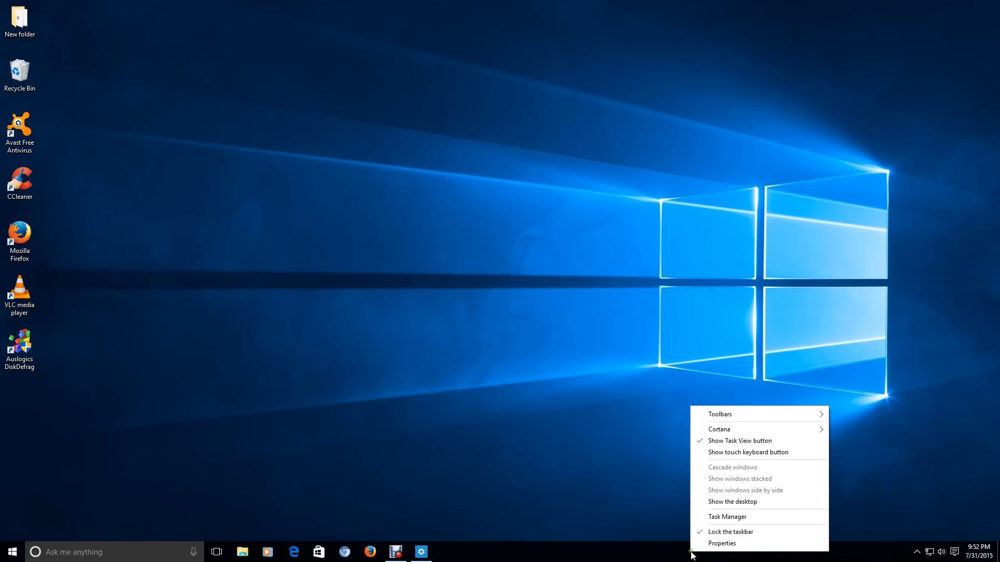
{"action": "left_click", "coordinate": [726, 517]}
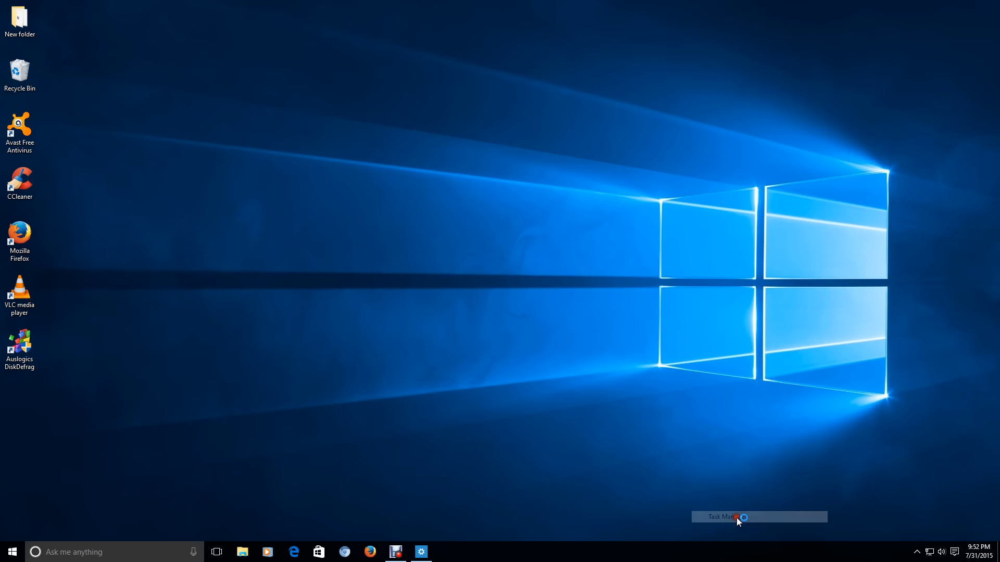
{"action": "left_click", "coordinate": [739, 518]}
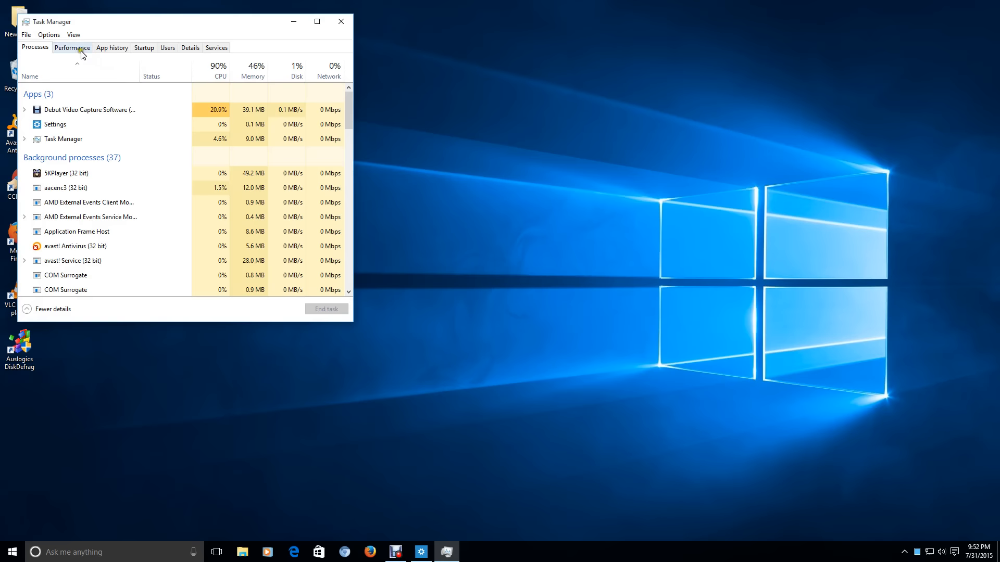
{"action": "left_click", "coordinate": [71, 47]}
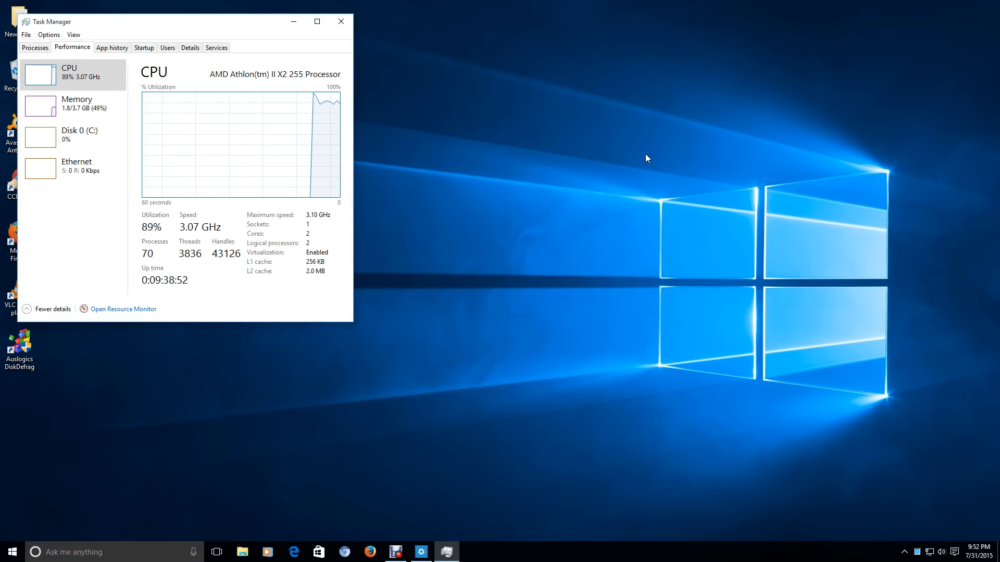
{"action": "mouse_move", "coordinate": [449, 188]}
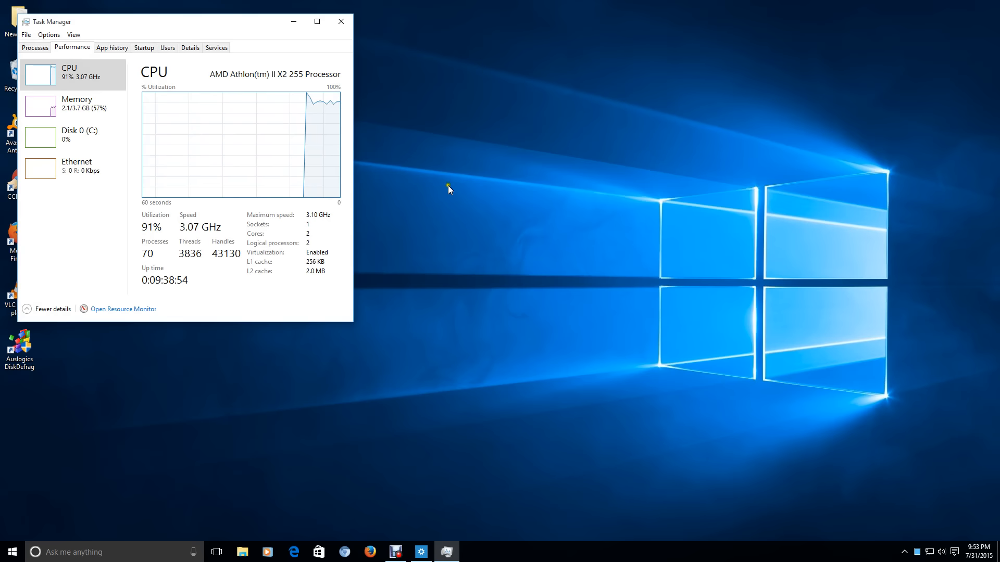
{"action": "mouse_move", "coordinate": [379, 182]}
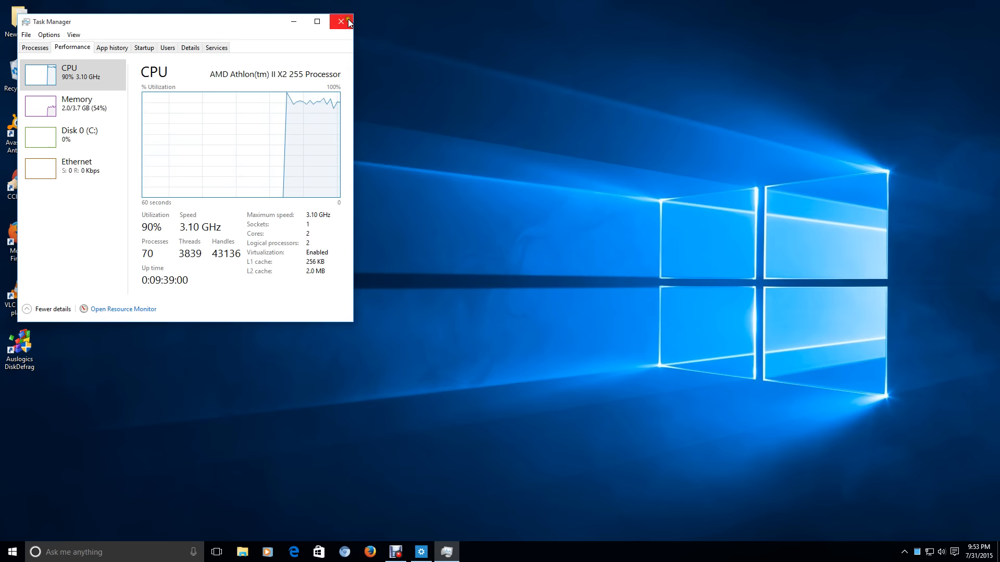
{"action": "left_click", "coordinate": [339, 20]}
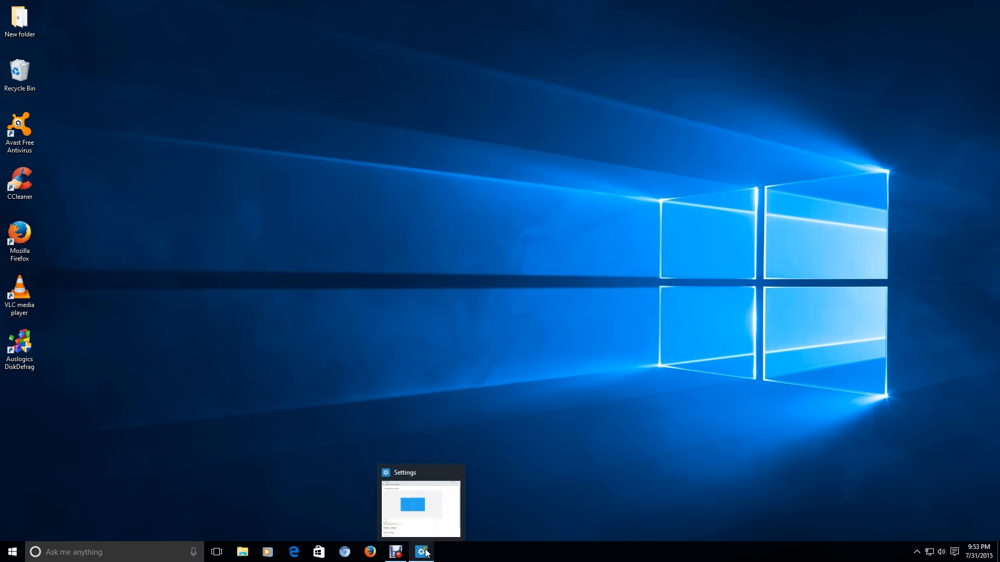
Step: Reopen and close the Advanced Display Settings window, then launch the Windows Store from the taskbar
{"action": "left_click", "coordinate": [421, 552]}
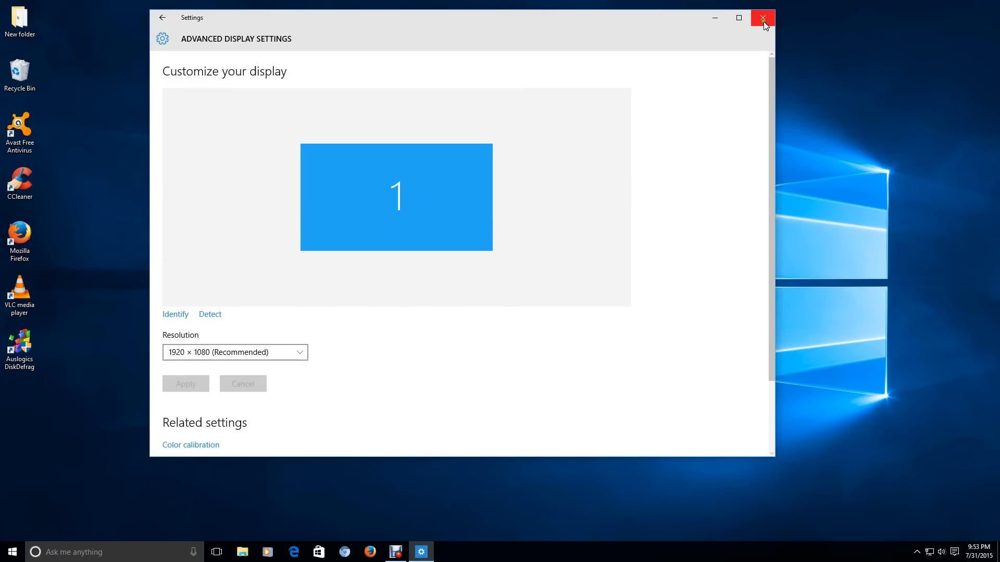
{"action": "left_click", "coordinate": [762, 17]}
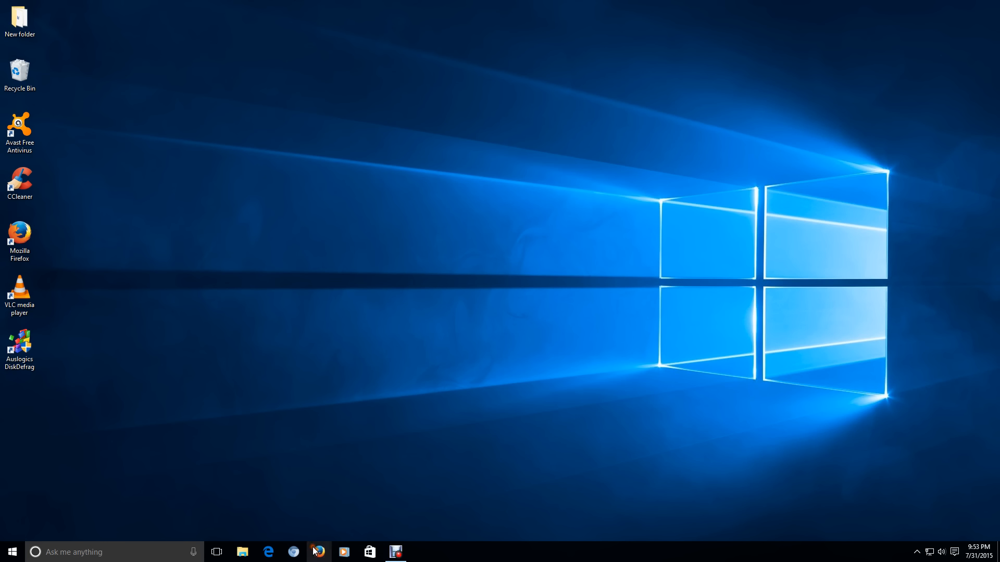
{"action": "left_click", "coordinate": [369, 552]}
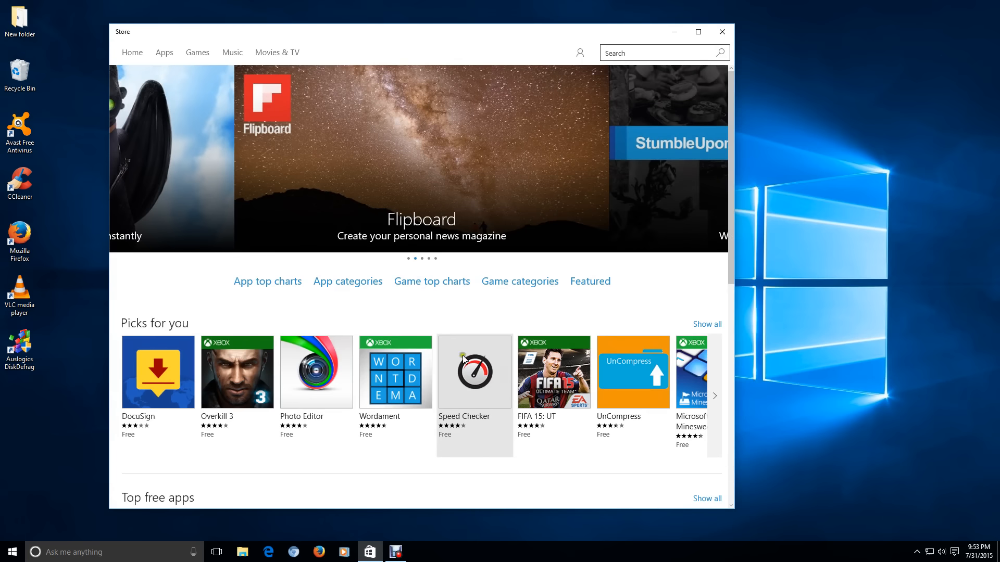
{"action": "scroll", "scroll_direction": "down", "scroll_amount": 3}
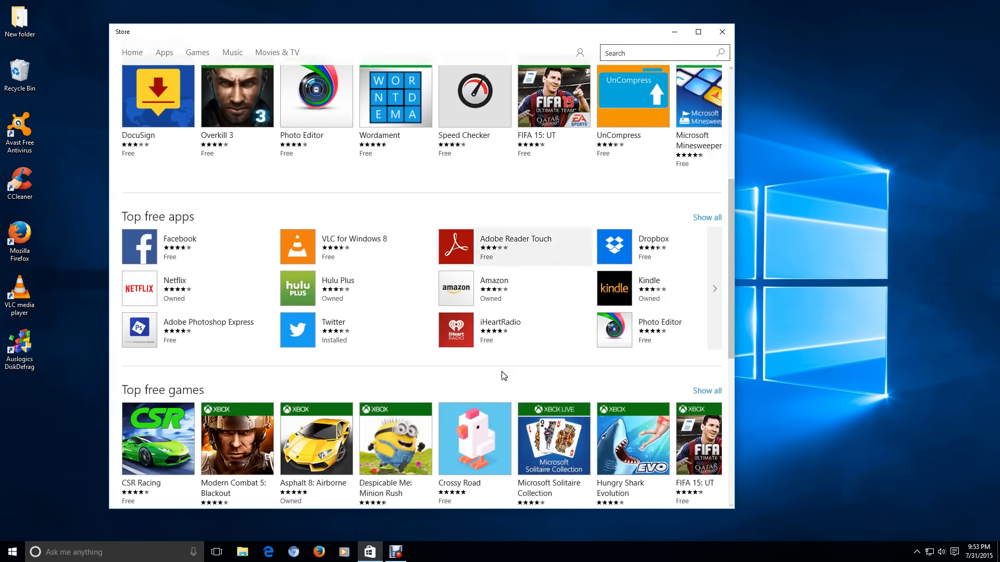
{"action": "scroll", "scroll_direction": "down", "scroll_amount": 3}
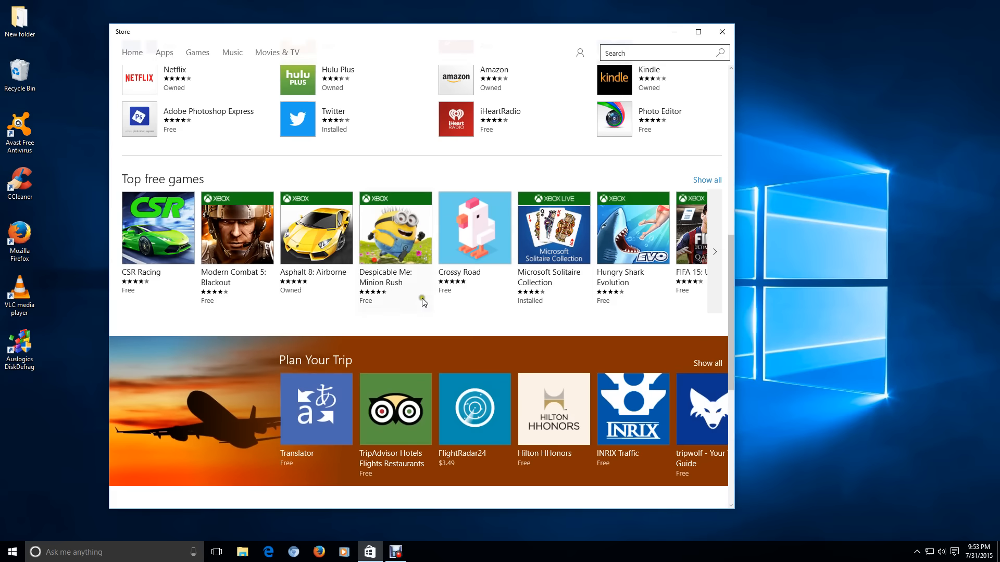
{"action": "mouse_move", "coordinate": [322, 253]}
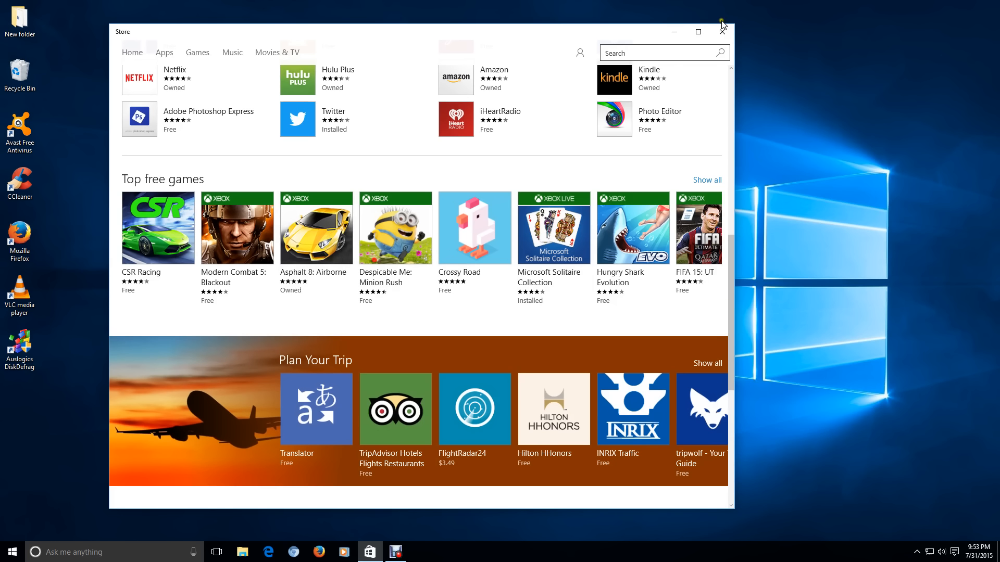
{"action": "left_click", "coordinate": [722, 31]}
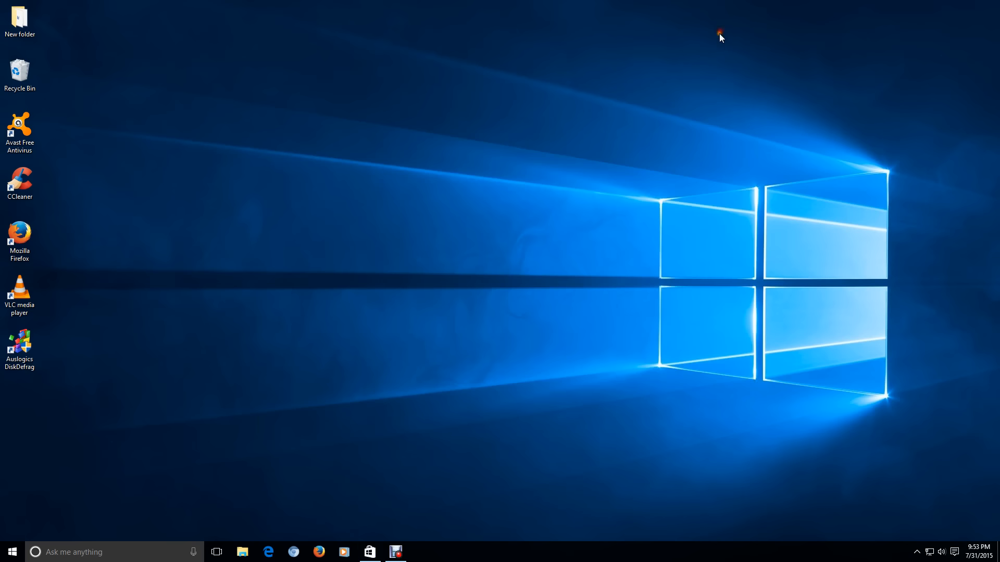
{"action": "mouse_move", "coordinate": [312, 473]}
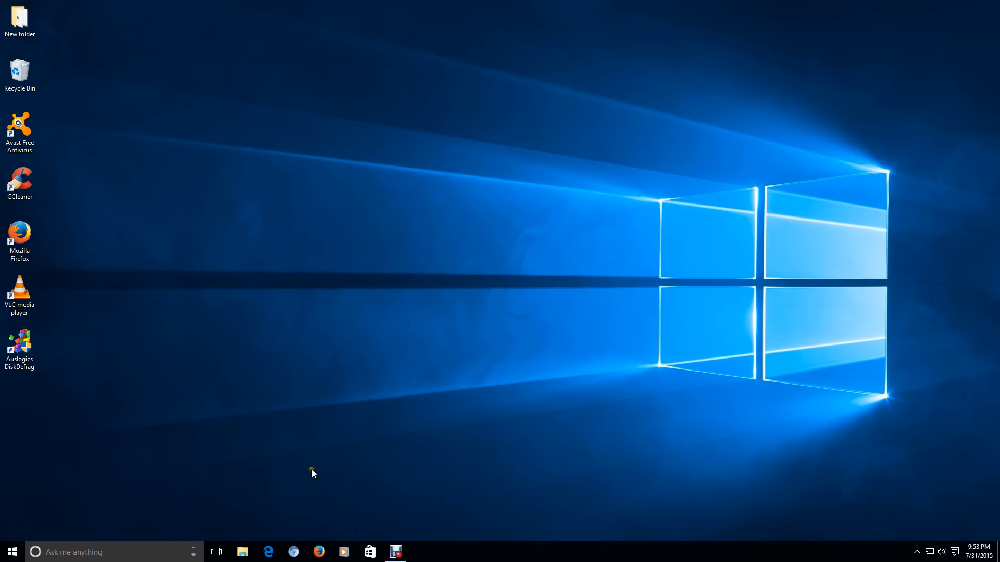
{"action": "left_click", "coordinate": [268, 552]}
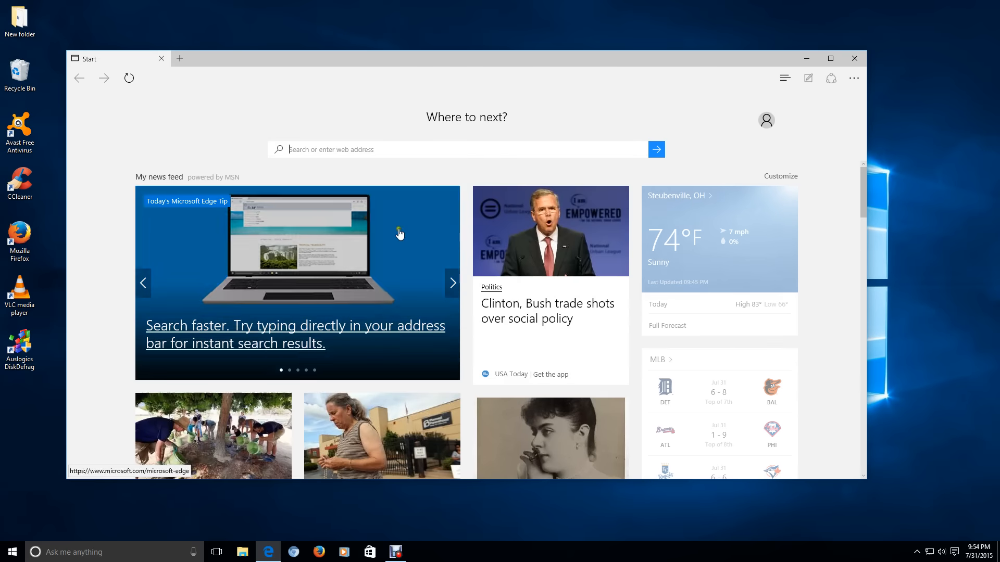
{"action": "scroll", "scroll_direction": "down", "scroll_amount": 3}
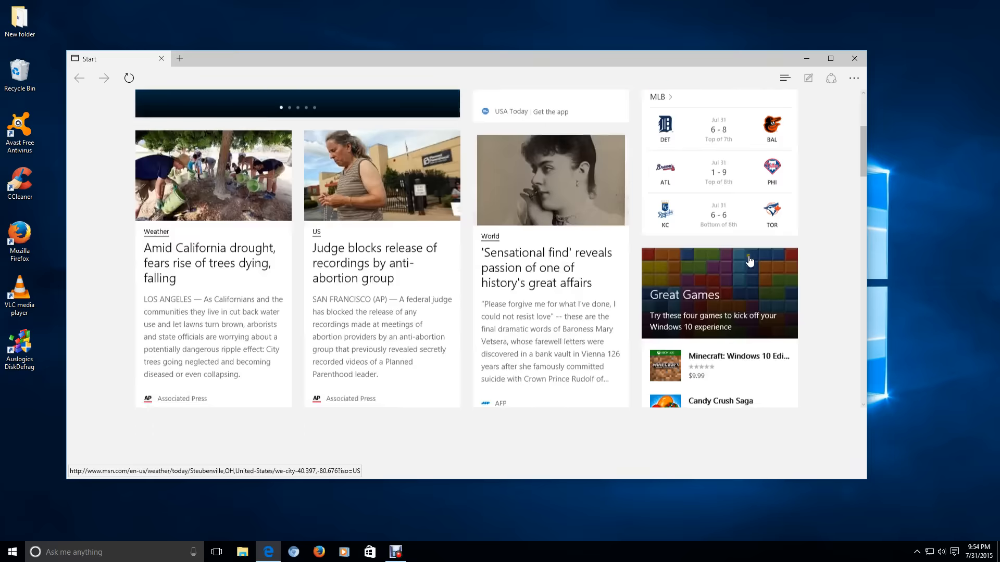
{"action": "scroll", "scroll_direction": "down", "scroll_amount": 3}
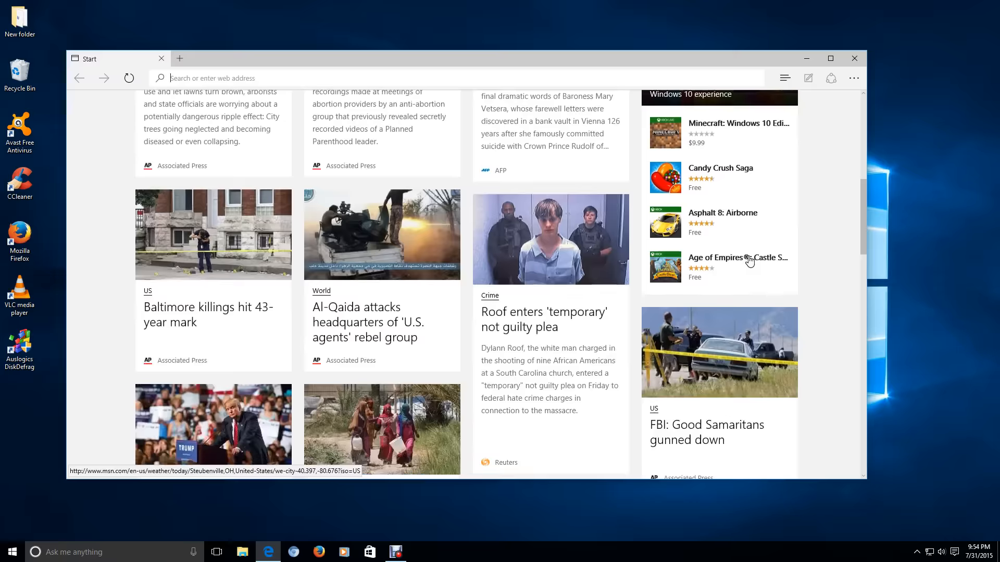
{"action": "scroll", "scroll_direction": "down", "scroll_amount": 3}
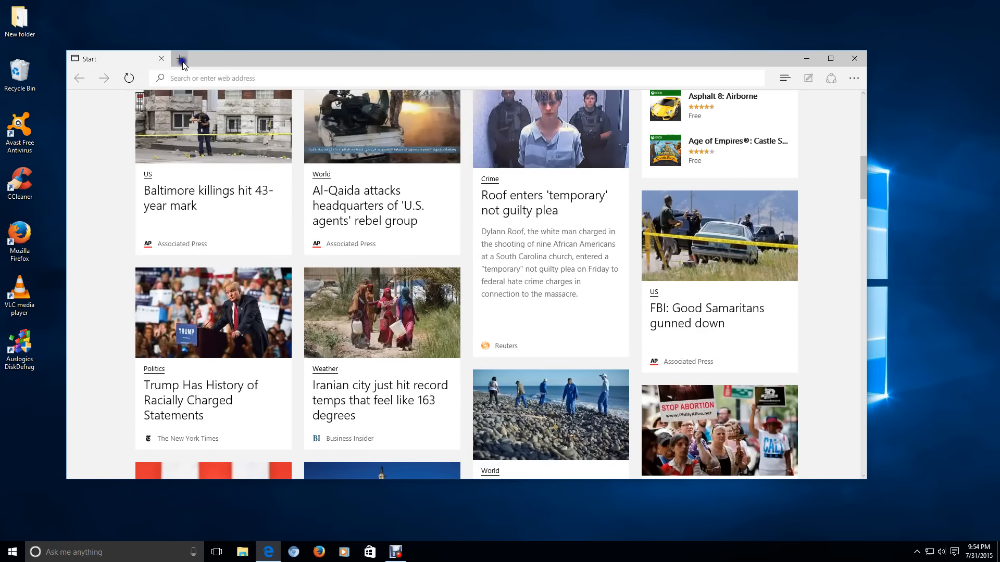
{"action": "left_click", "coordinate": [179, 58]}
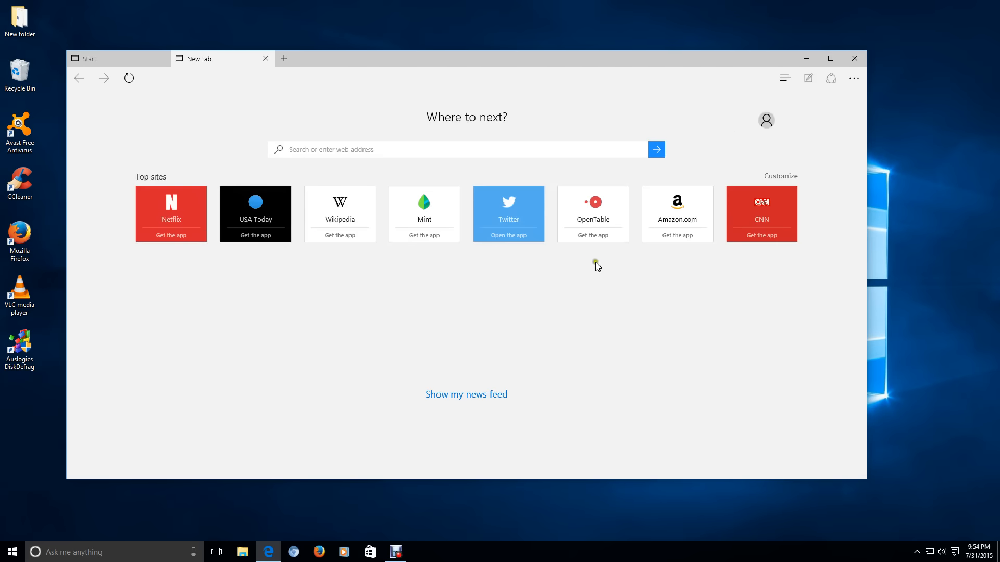
{"action": "mouse_move", "coordinate": [495, 383]}
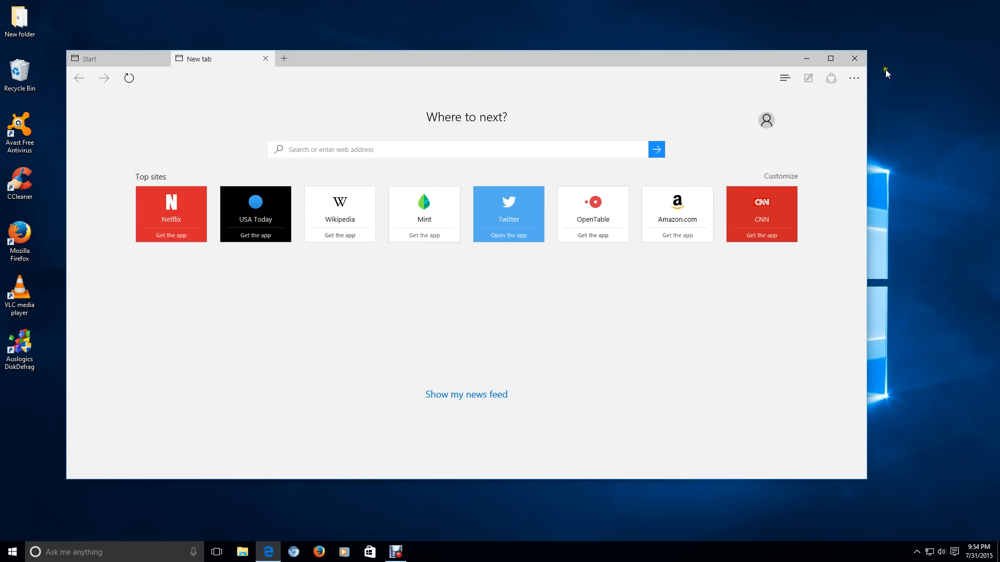
{"action": "left_click", "coordinate": [854, 58]}
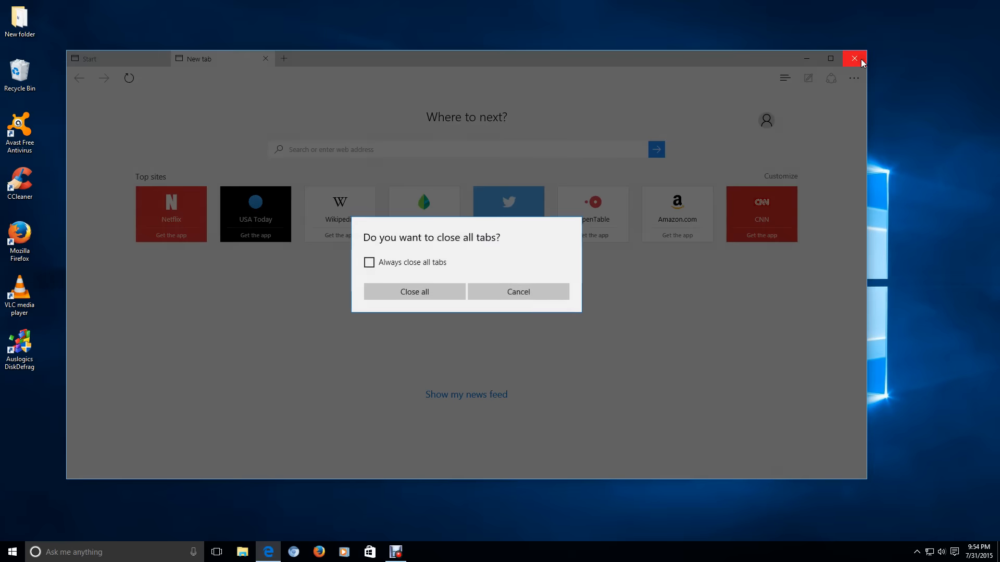
{"action": "left_click", "coordinate": [415, 292]}
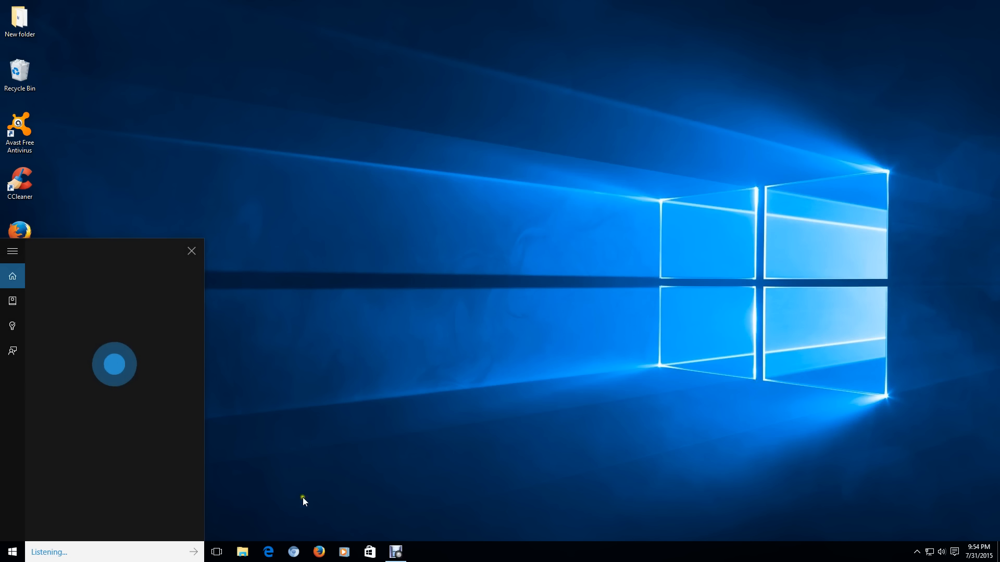
Step: Ask Cortana 'hello cortana how are you' and 'tell me a story', then start another spoken question
{"action": "type", "text": "hello cortana how are you omsmbpib"}
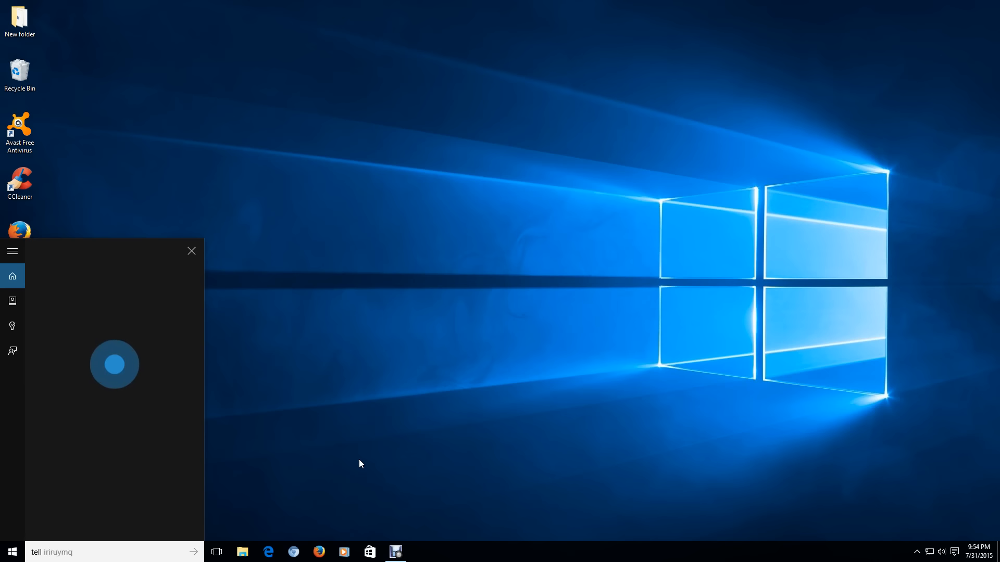
{"action": "type", "text": "tell me a story nxmdtiim"}
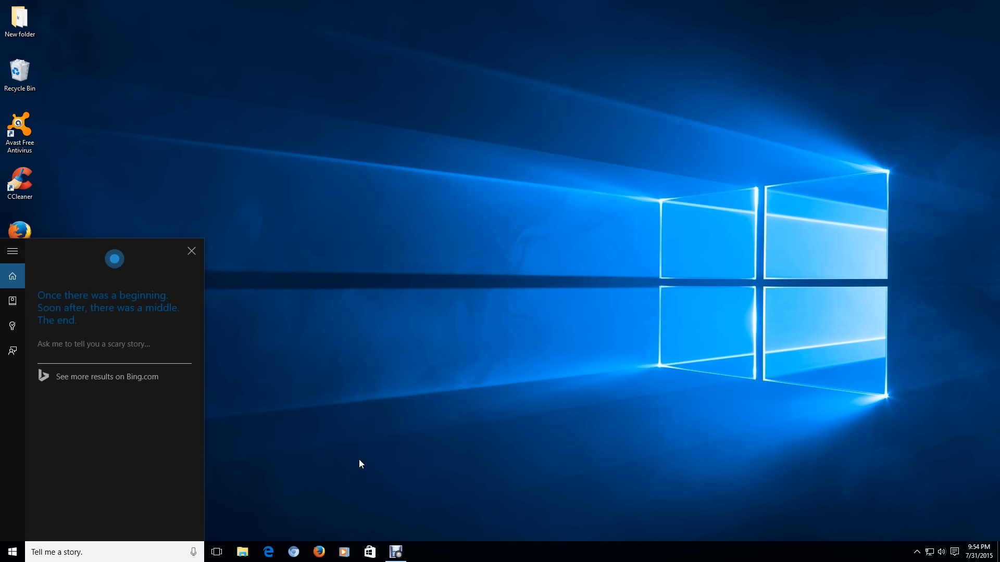
{"action": "mouse_move", "coordinate": [515, 442]}
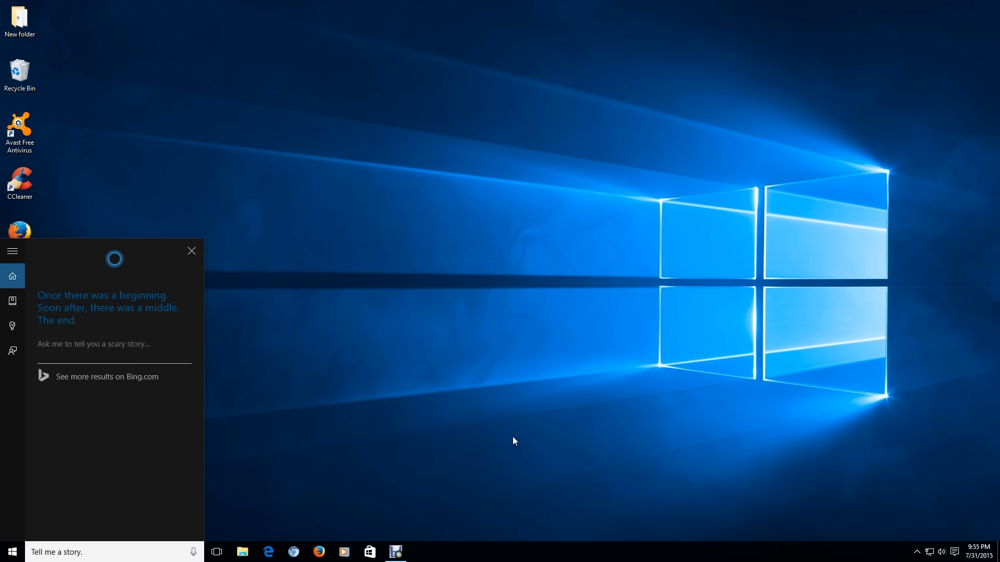
{"action": "mouse_move", "coordinate": [173, 376]}
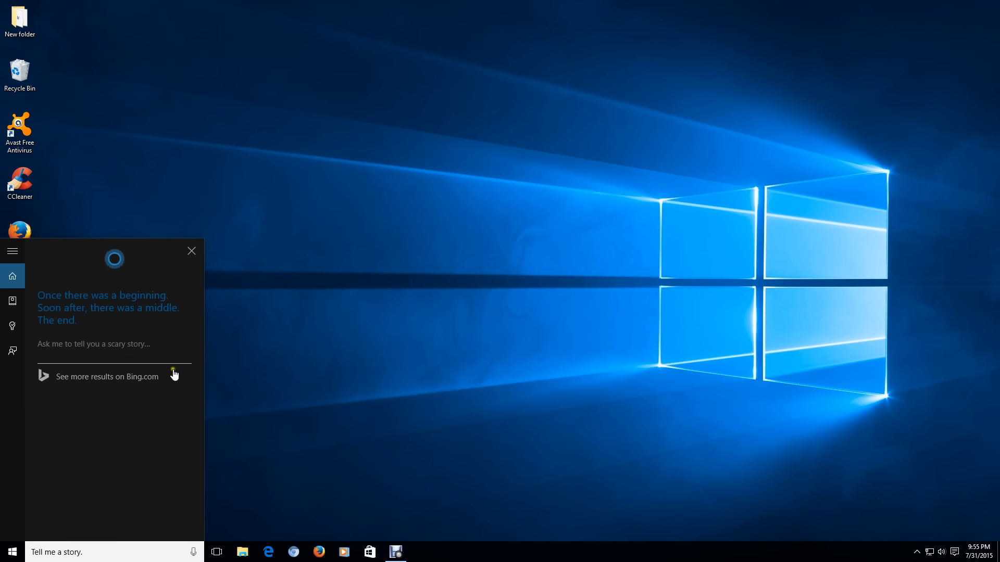
{"action": "left_click", "coordinate": [191, 552]}
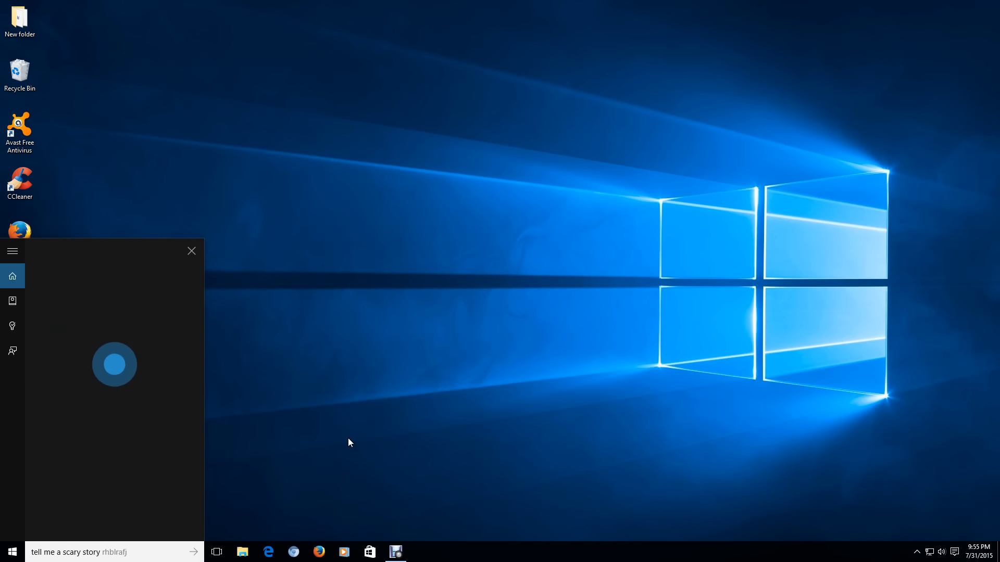
{"action": "left_click", "coordinate": [193, 552]}
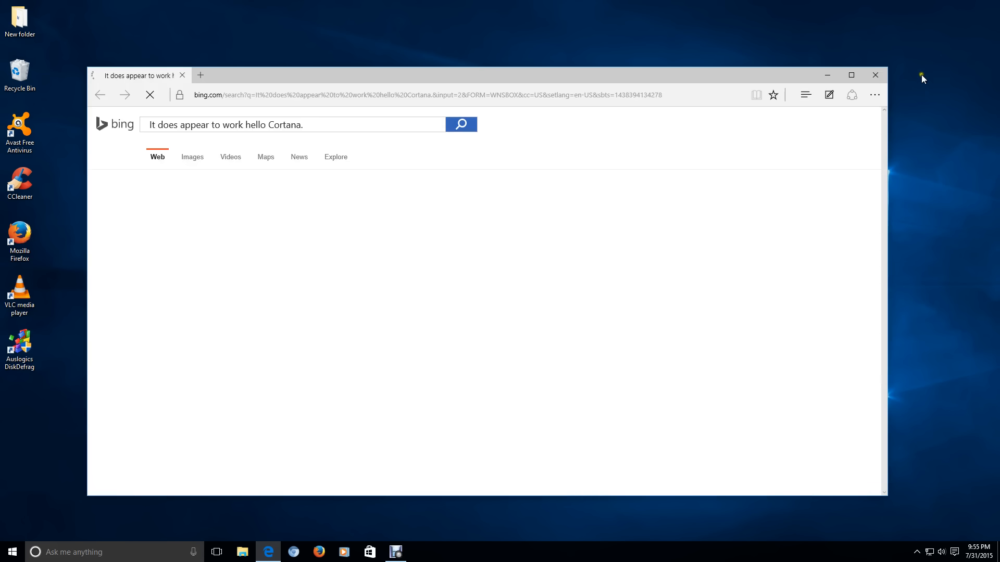
Step: Close the Edge window showing Cortana's Bing search, leaving the empty desktop
{"action": "left_click", "coordinate": [875, 75]}
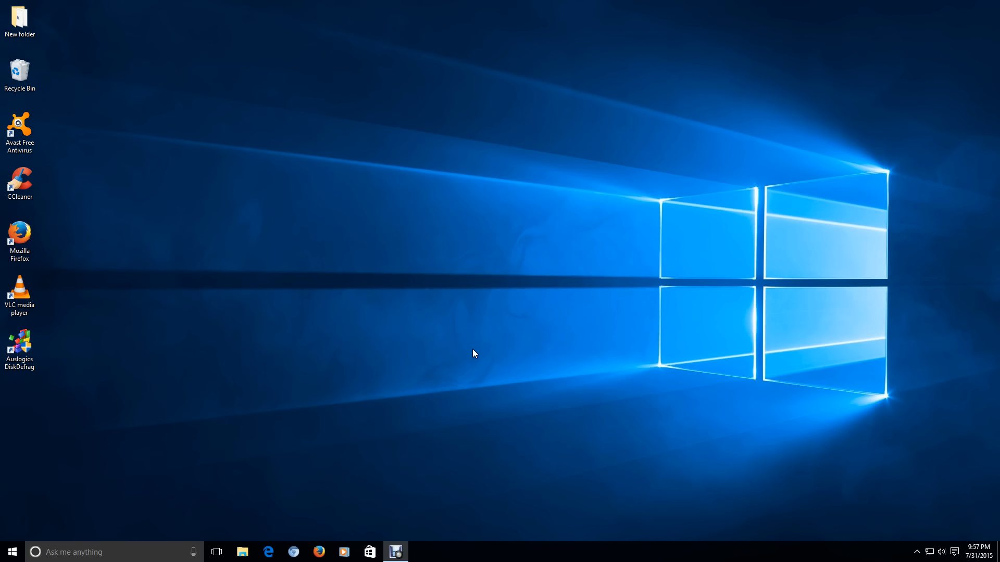
{"action": "mouse_move", "coordinate": [824, 128]}
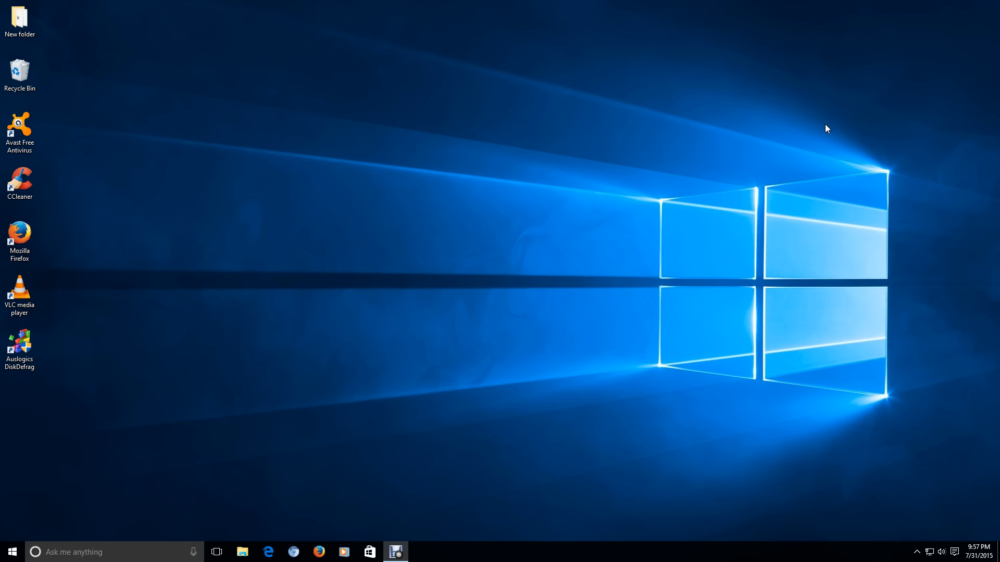